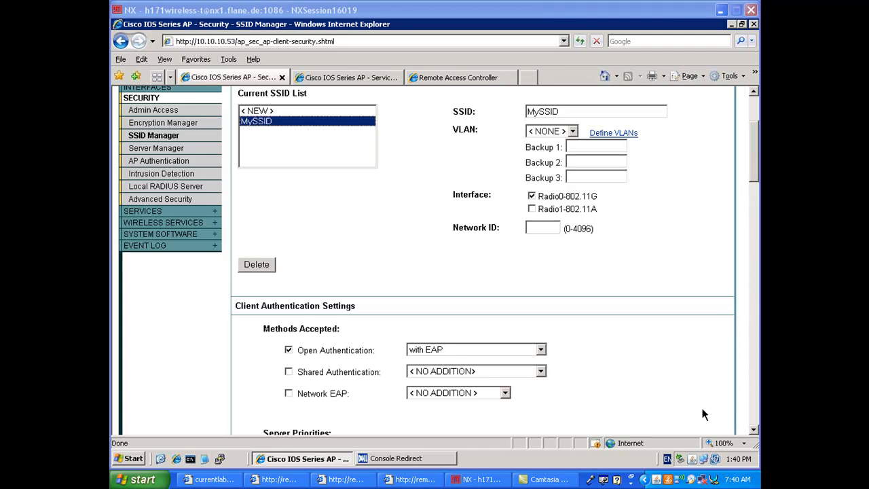
mouse_move(548, 414)
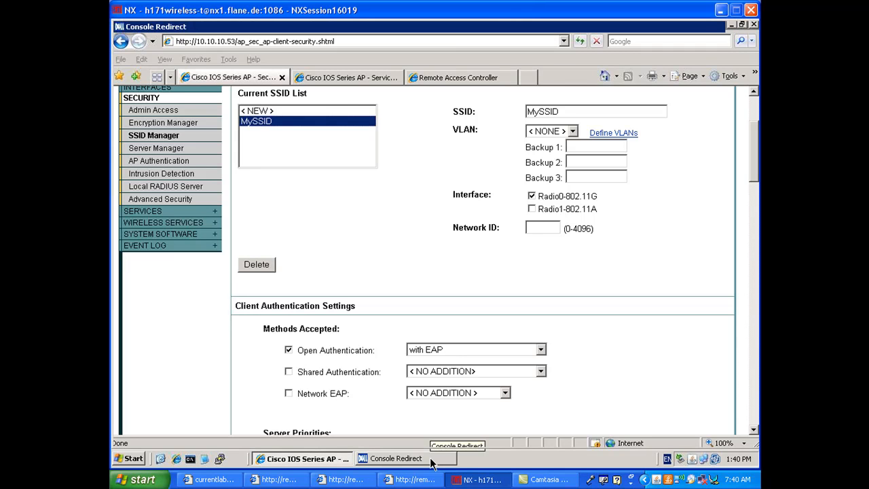
Switch to the remote console, launch sscManagementUtility and choose Modify Existing Configuration Profile.
click(396, 458)
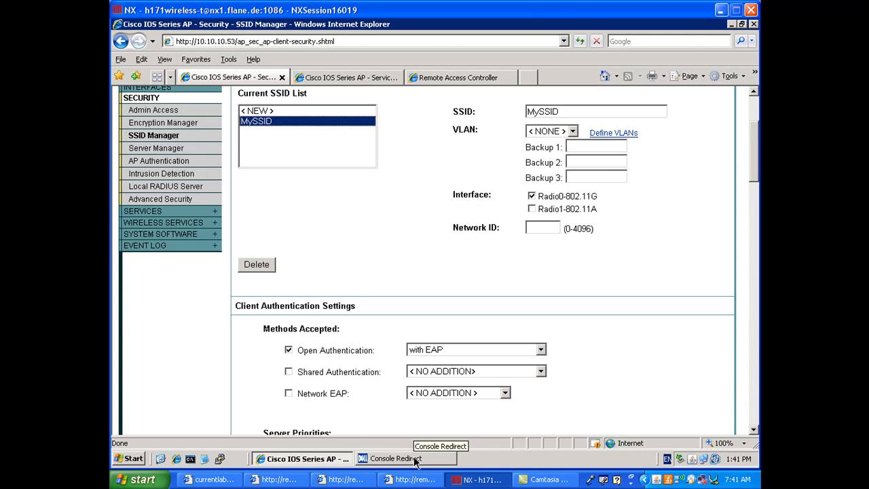
click(405, 458)
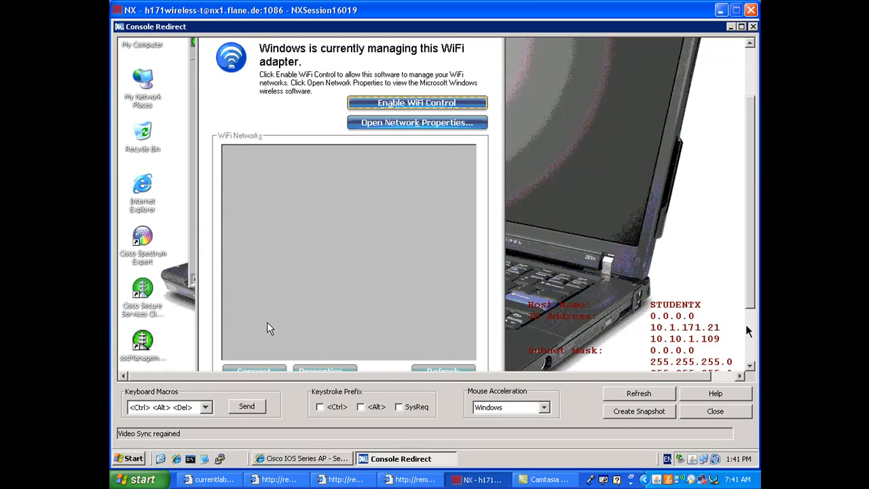
click(417, 102)
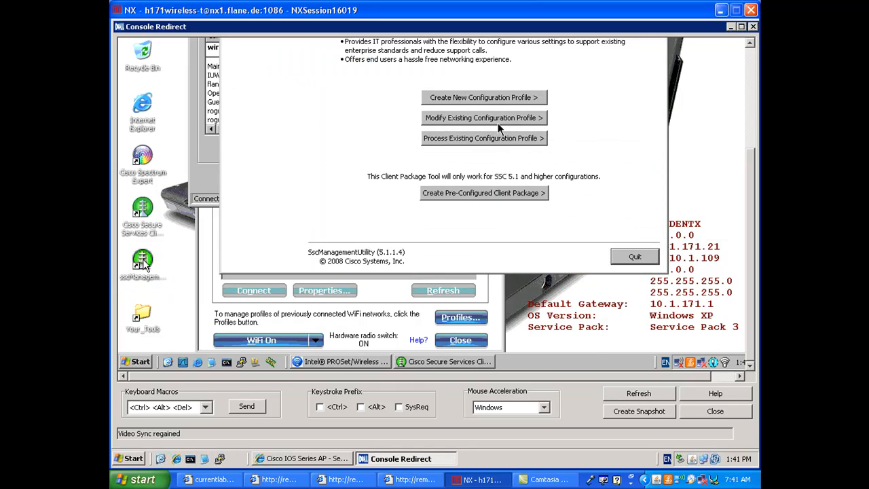
click(483, 118)
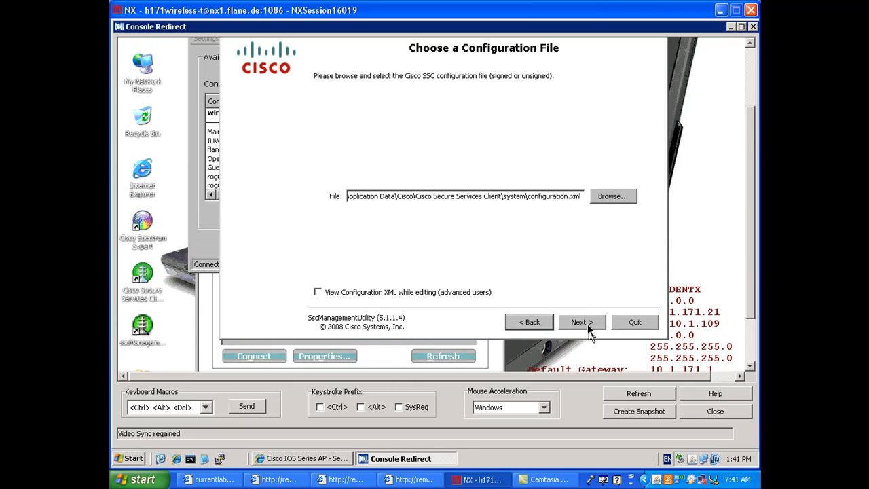
Accept configuration.xml, pass Client Policy and add a new Wi-Fi network named MySSID.
click(581, 322)
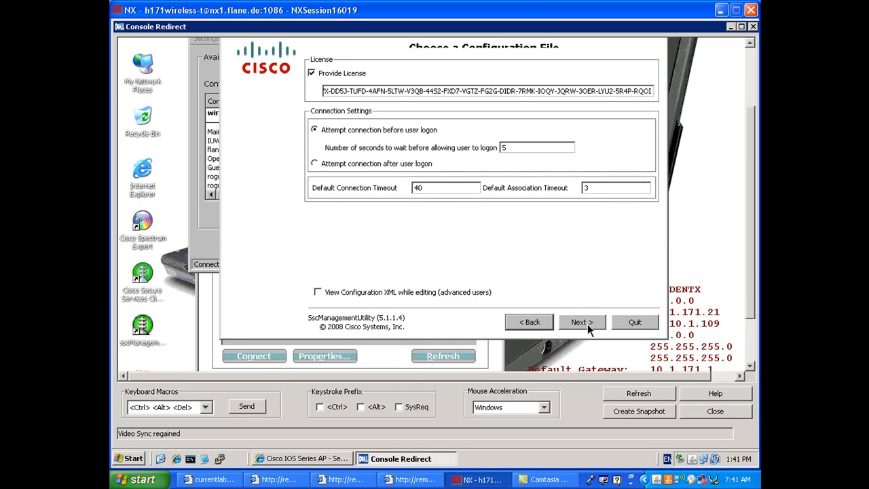
click(577, 322)
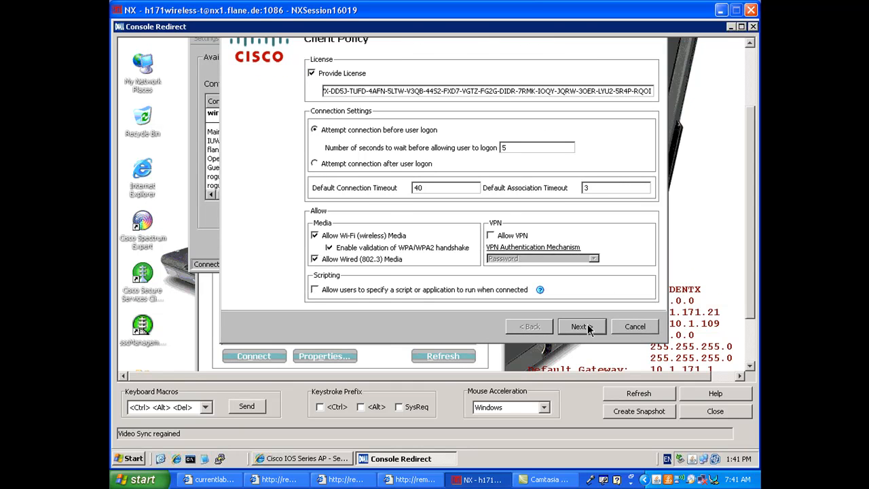
click(577, 326)
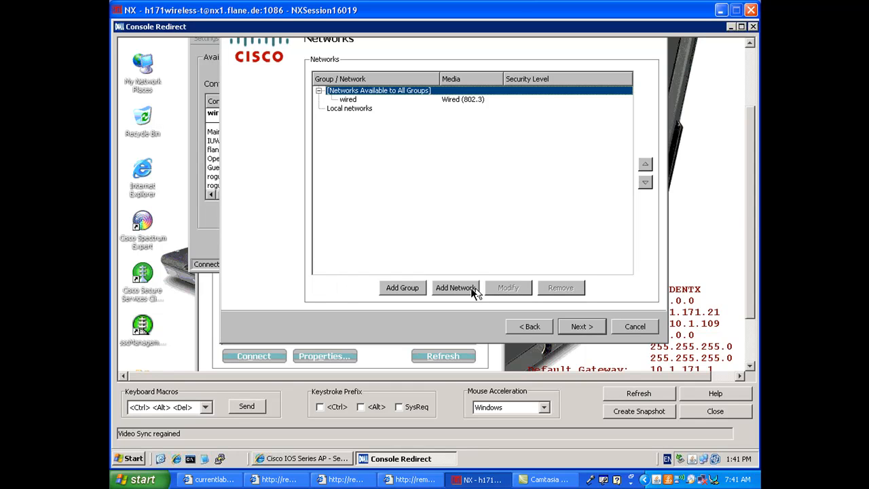
click(454, 287)
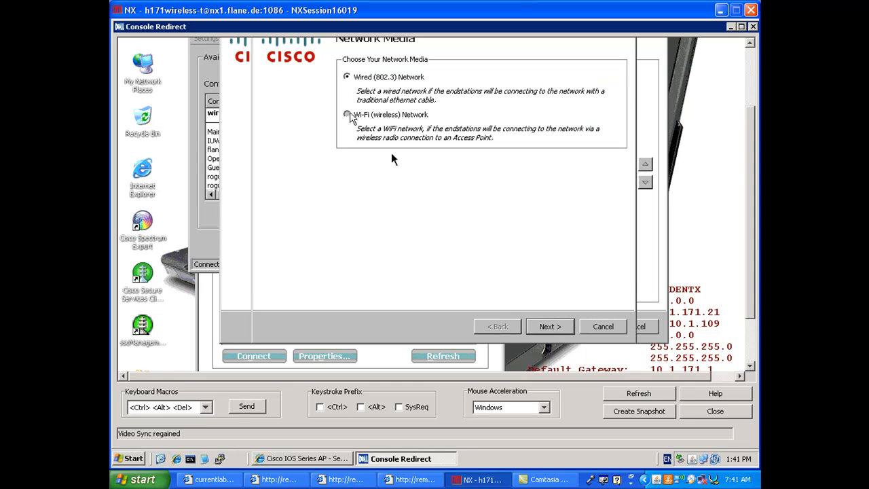
click(549, 327)
text(M)
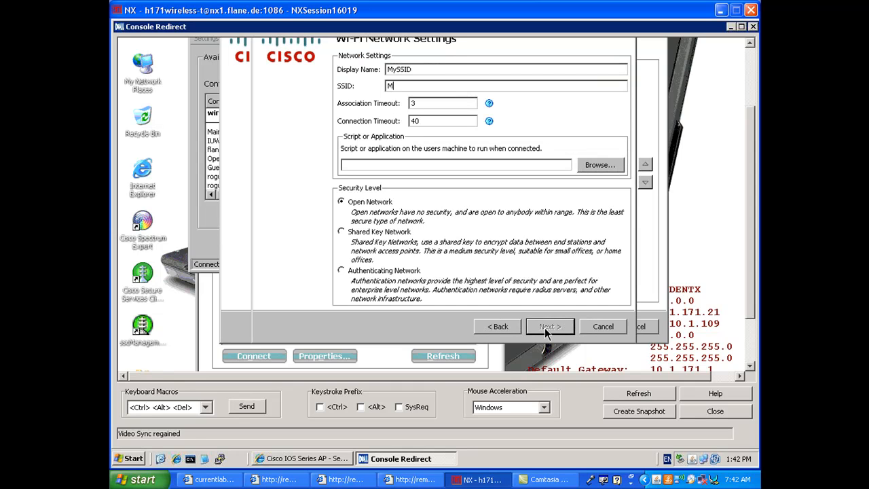
text(ySSID)
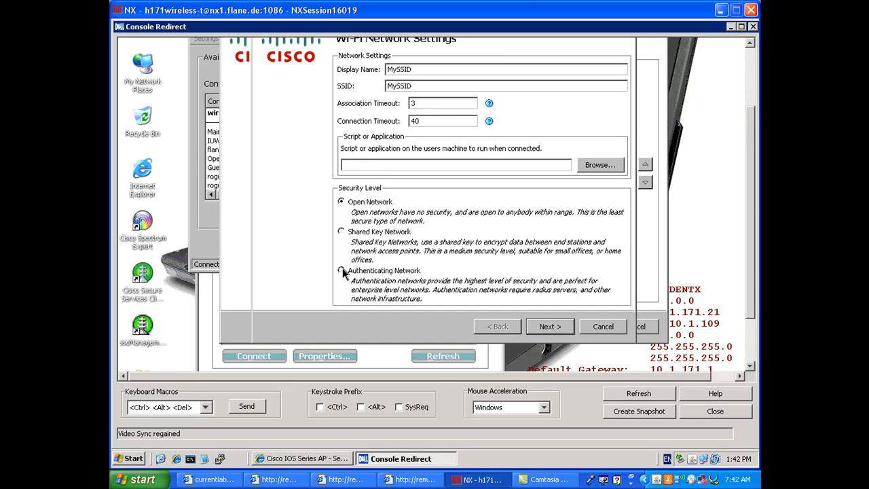
Make MySSID an authenticating network using EAP-FAST and move on to static user credentials.
click(612, 166)
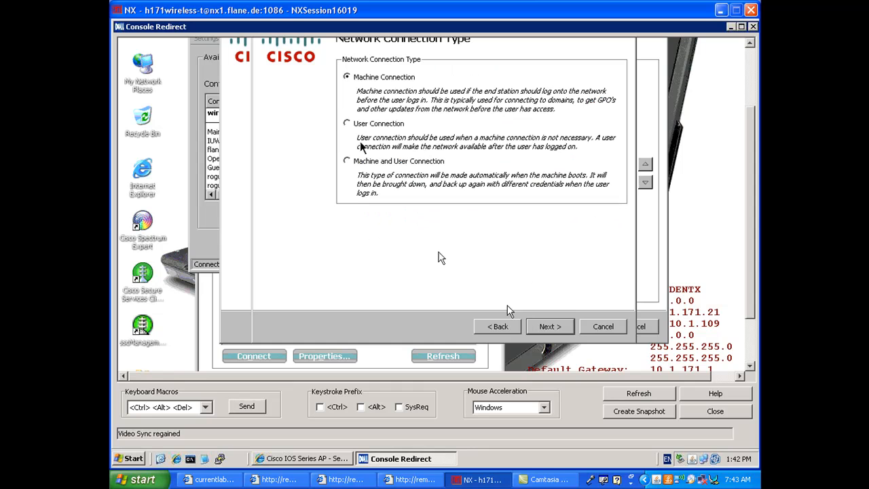
click(549, 327)
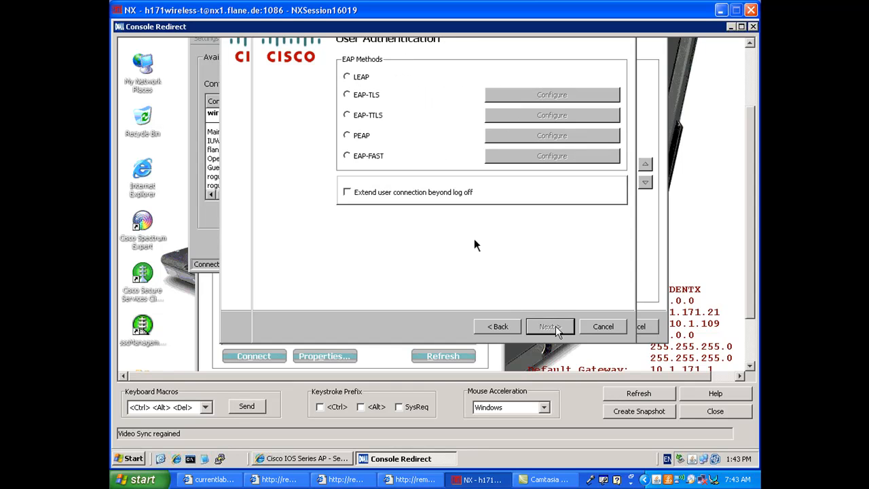
click(347, 156)
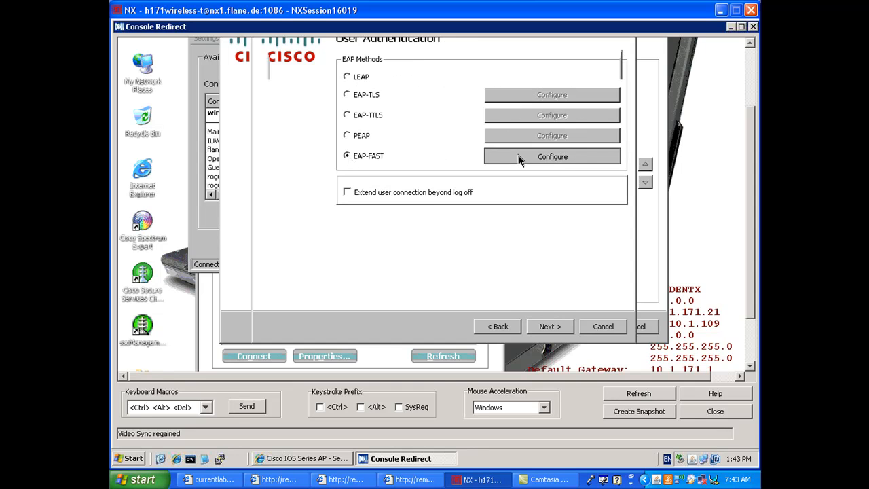
click(551, 156)
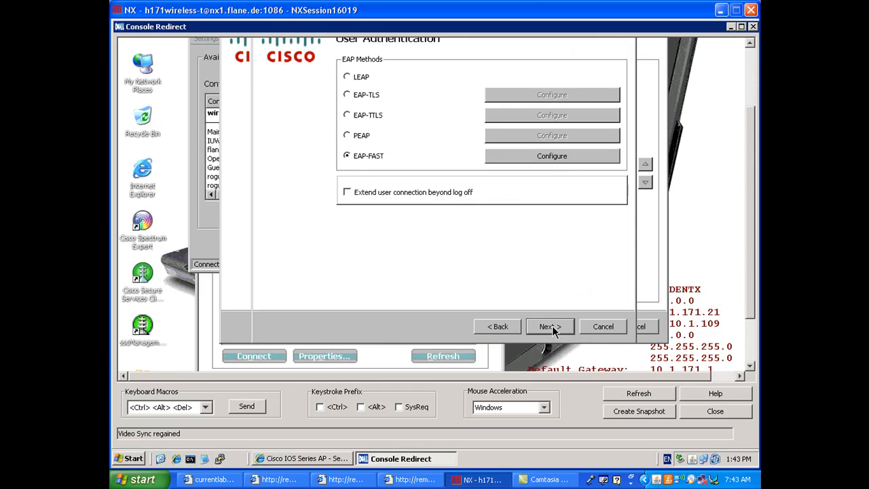
click(547, 327)
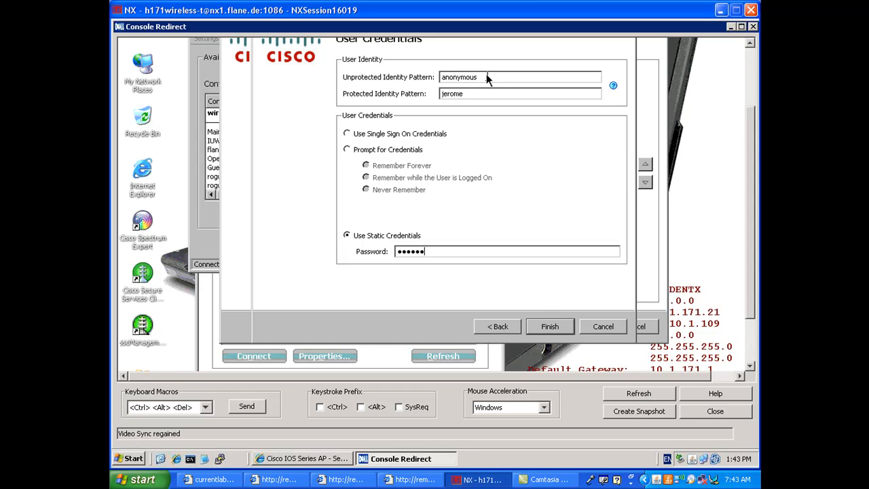
mouse_move(547, 333)
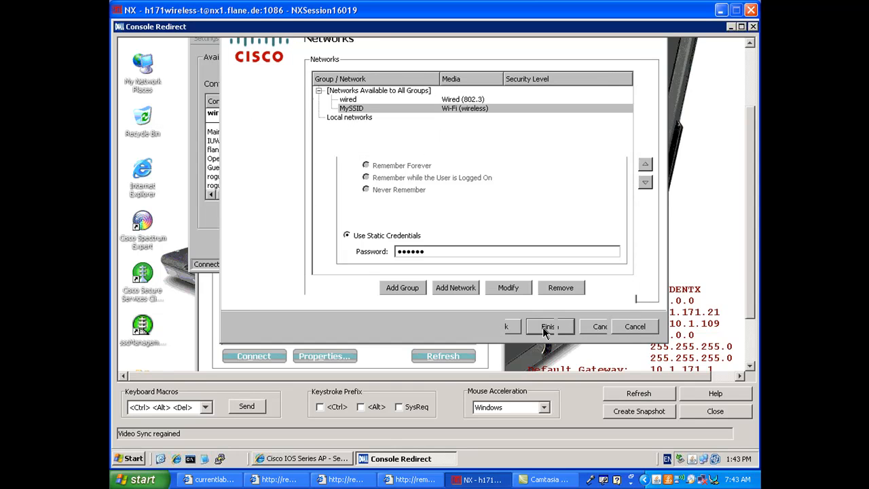
Finish and save the profile, then enable the Wi-Fi radio so MySSID connects.
click(548, 327)
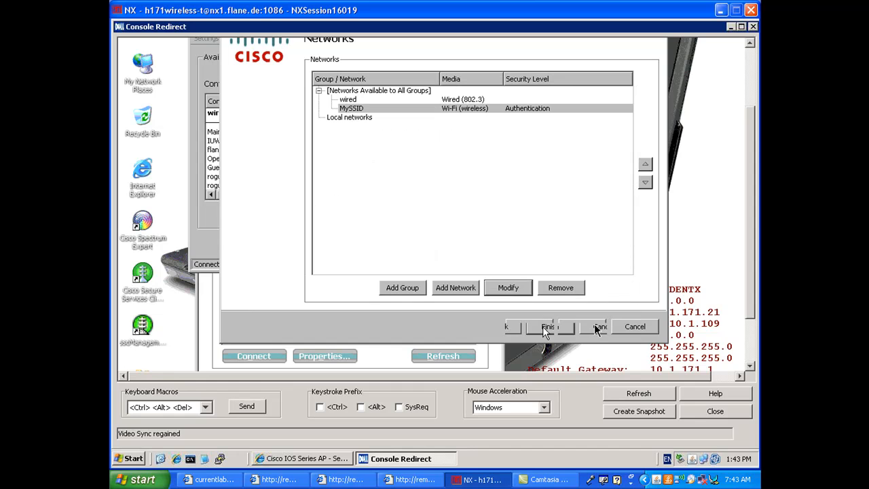
click(549, 327)
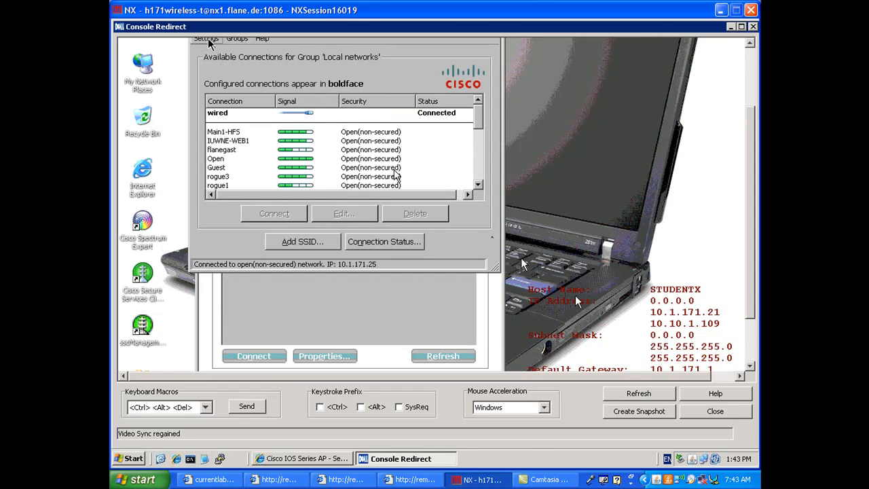
click(206, 38)
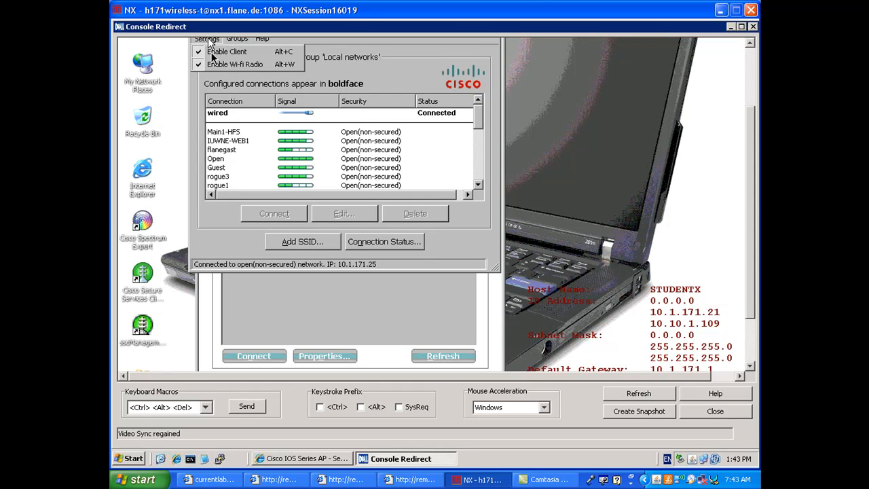
click(206, 38)
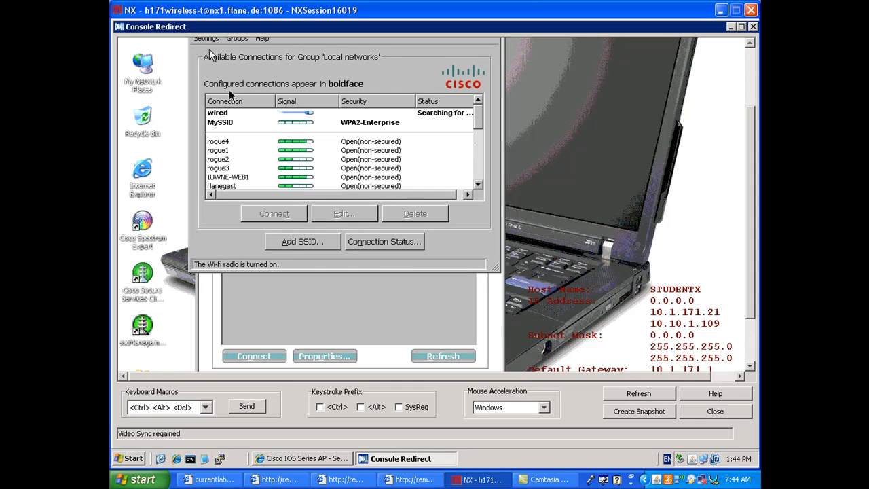
click(234, 122)
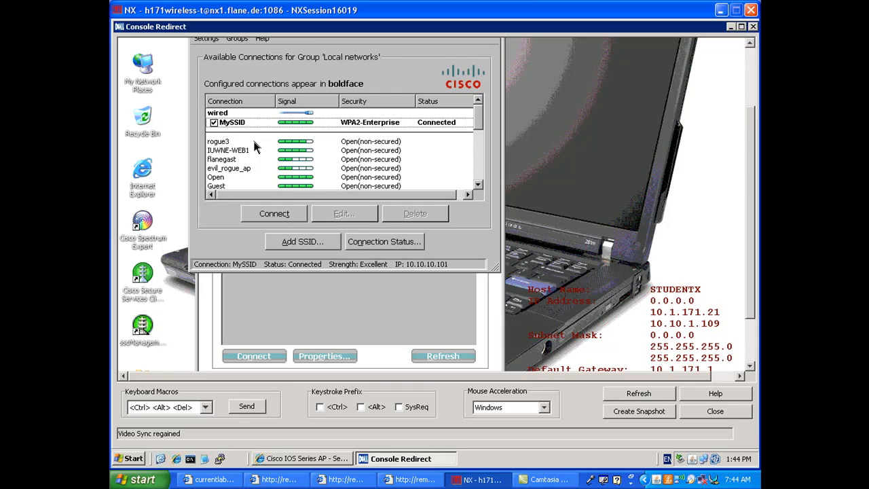
mouse_move(229, 105)
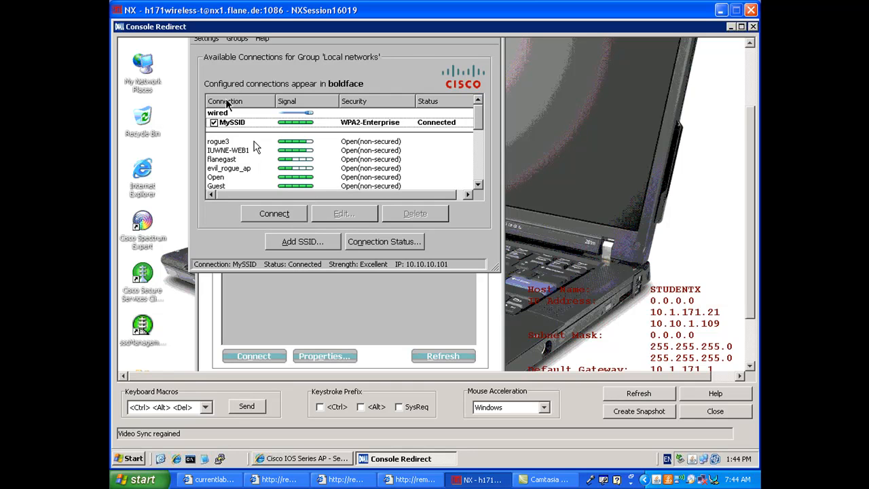
Disable the Secure Services Client from the Settings menu.
click(206, 38)
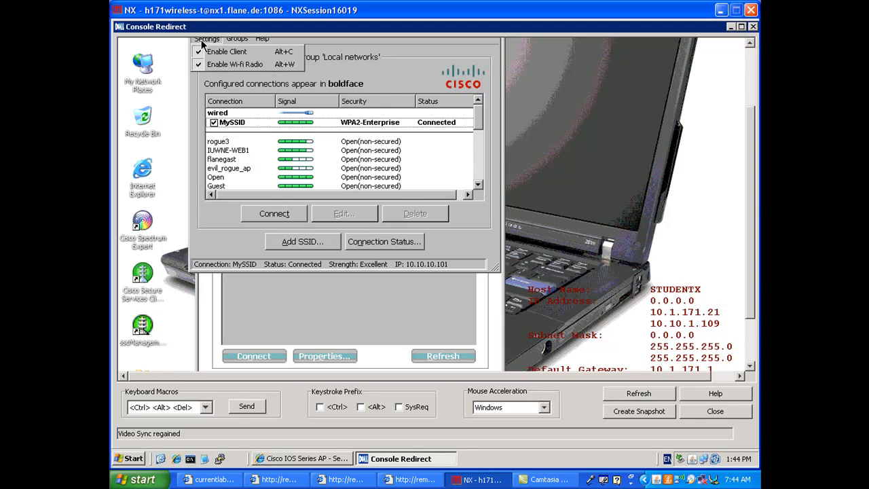
mouse_move(227, 52)
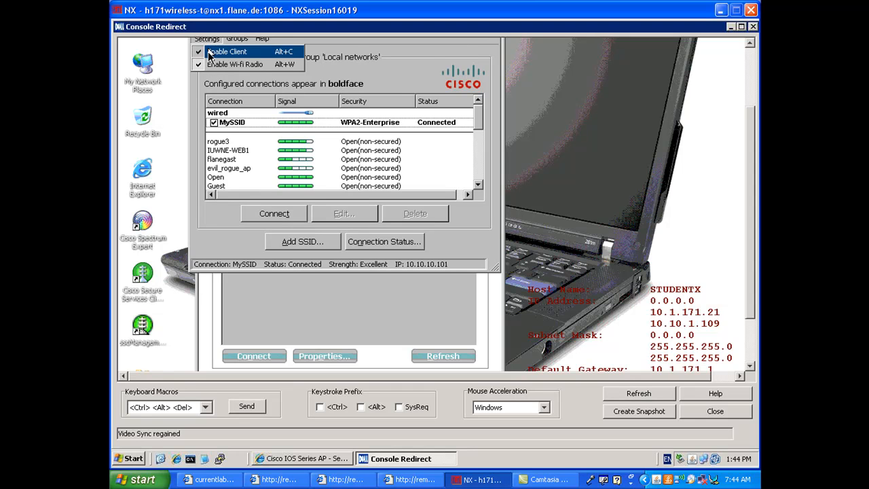
click(228, 51)
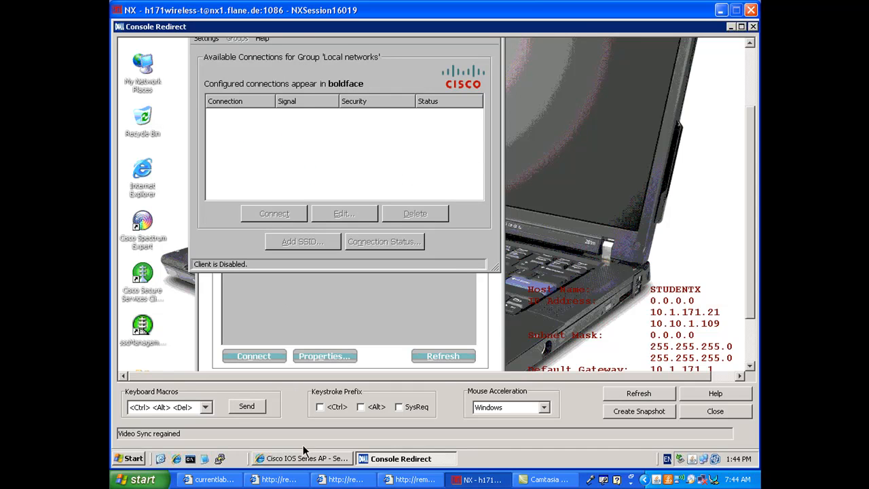
On the AP's SSID Manager, set MySSID to Open Authentication with EAP plus Network EAP and apply, acknowledging the warning.
click(302, 458)
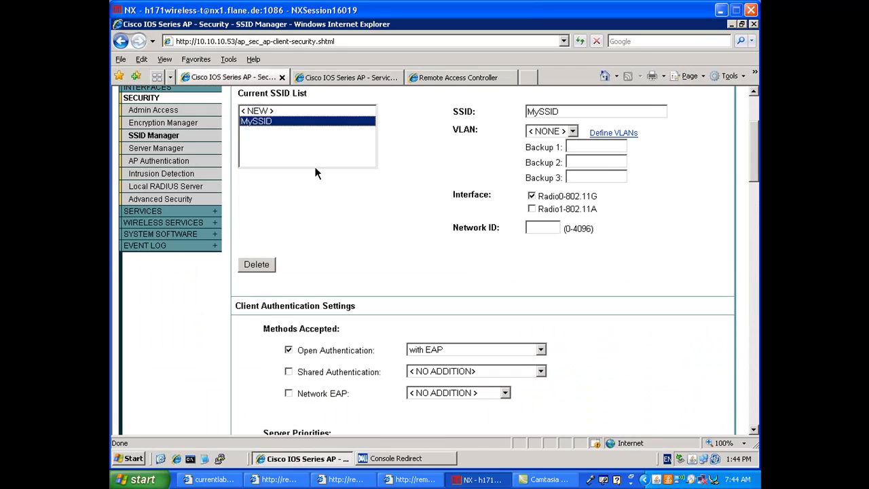
mouse_move(289, 396)
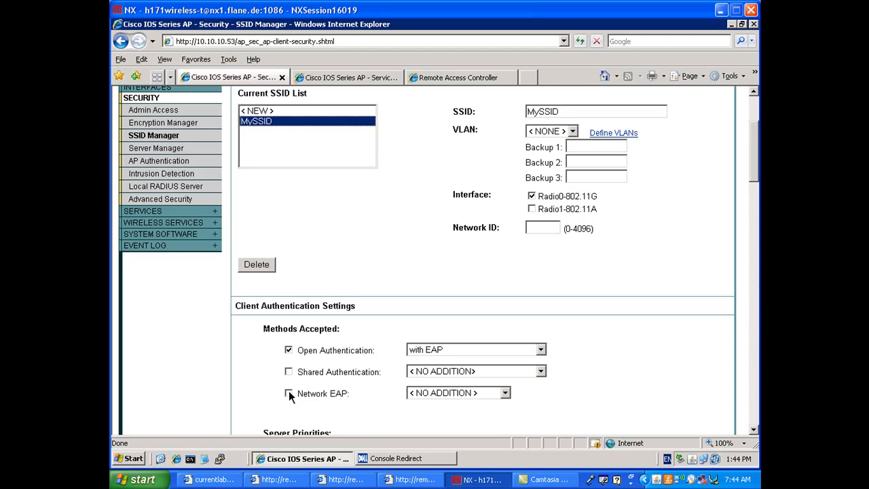
click(289, 393)
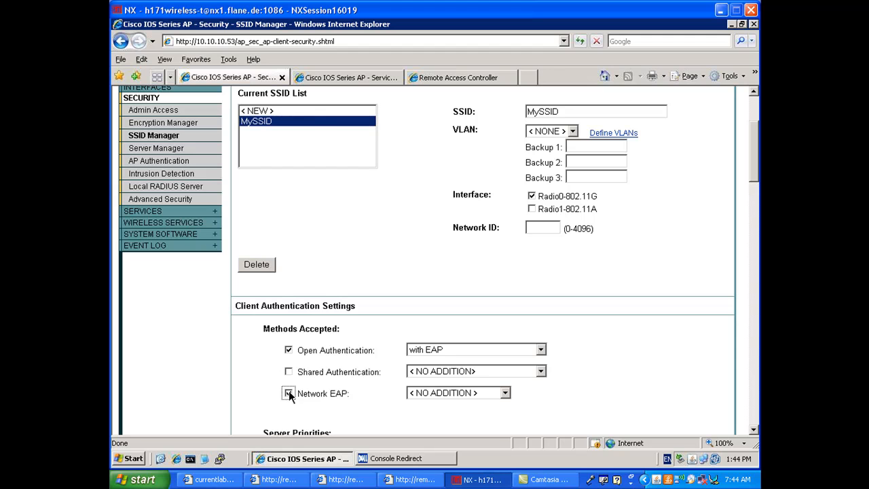
click(288, 393)
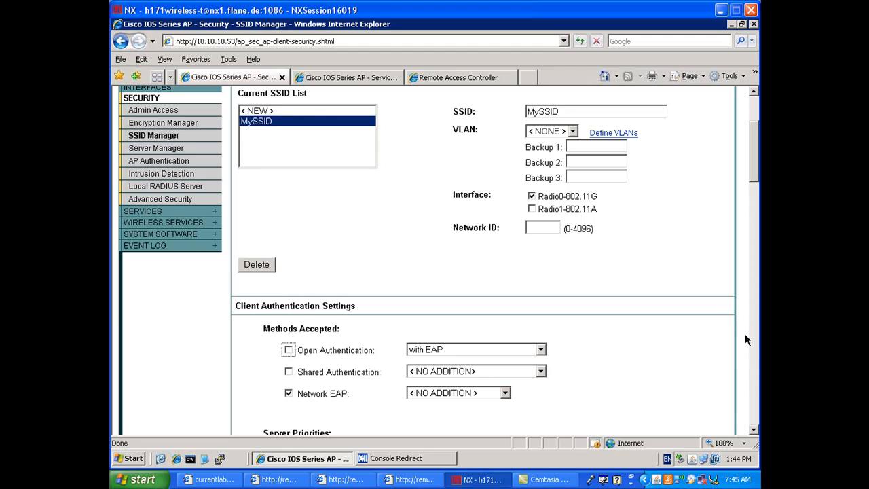
scroll(down, 3)
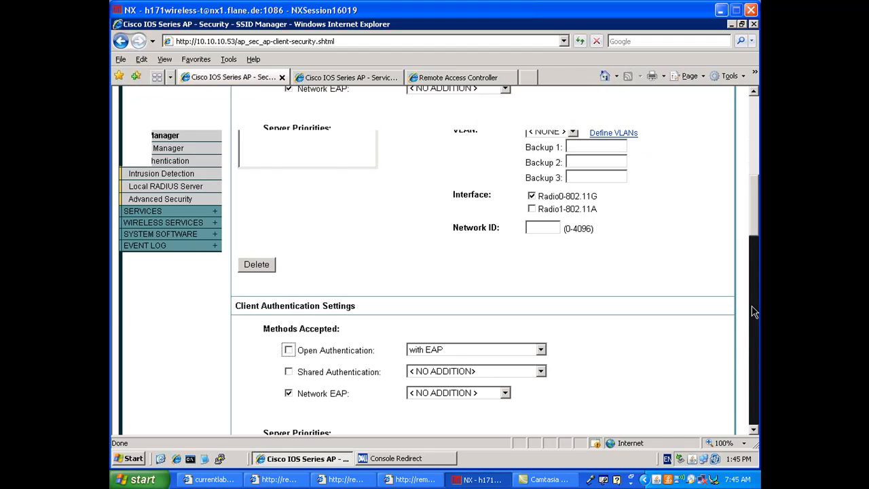
scroll(down, 3)
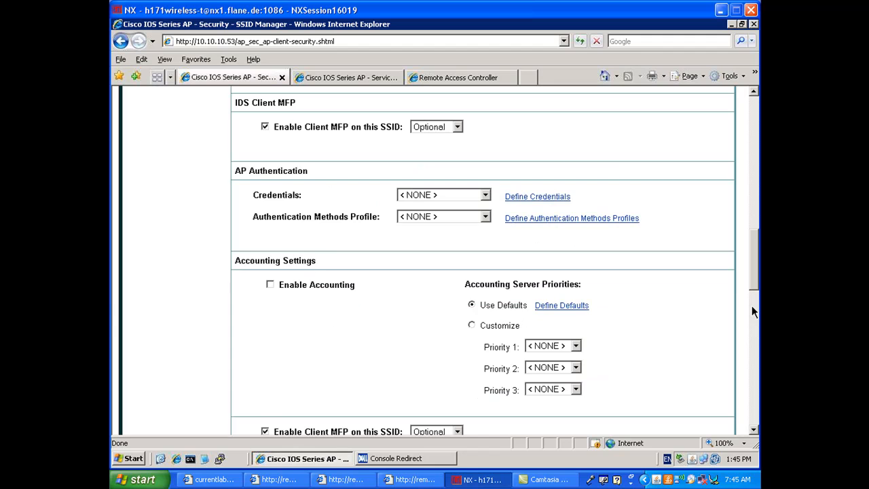
scroll(down, 3)
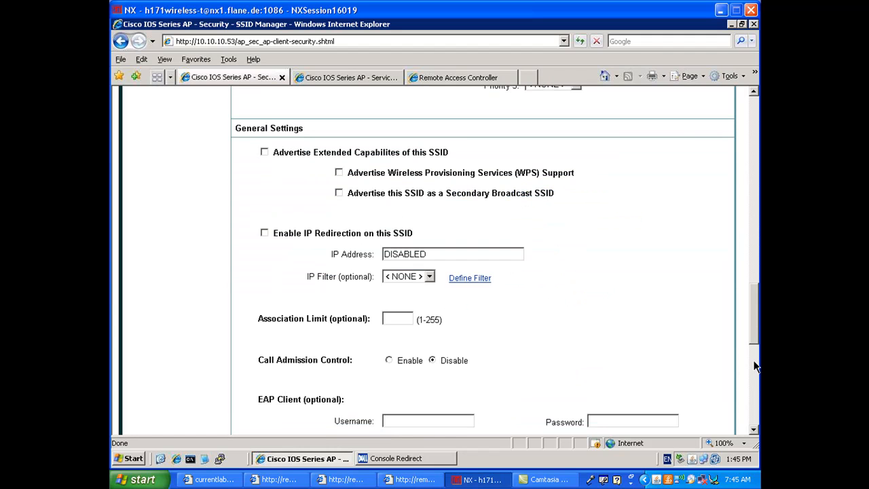
scroll(down, 3)
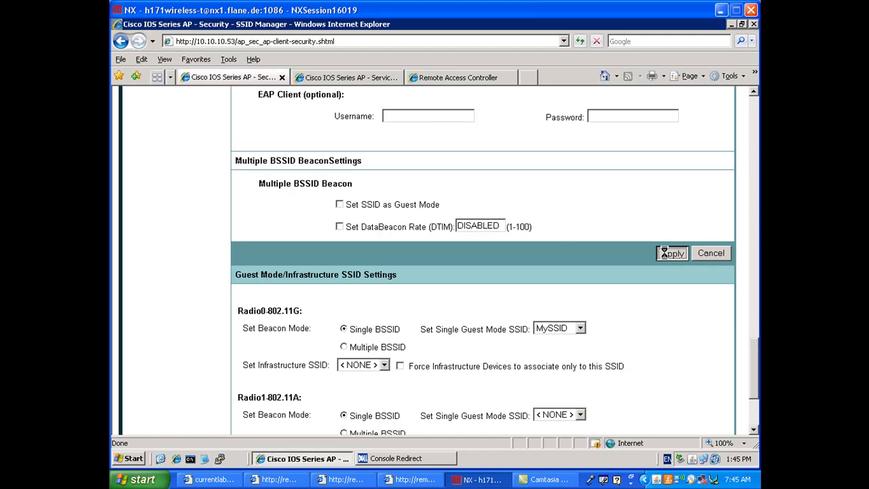
click(672, 253)
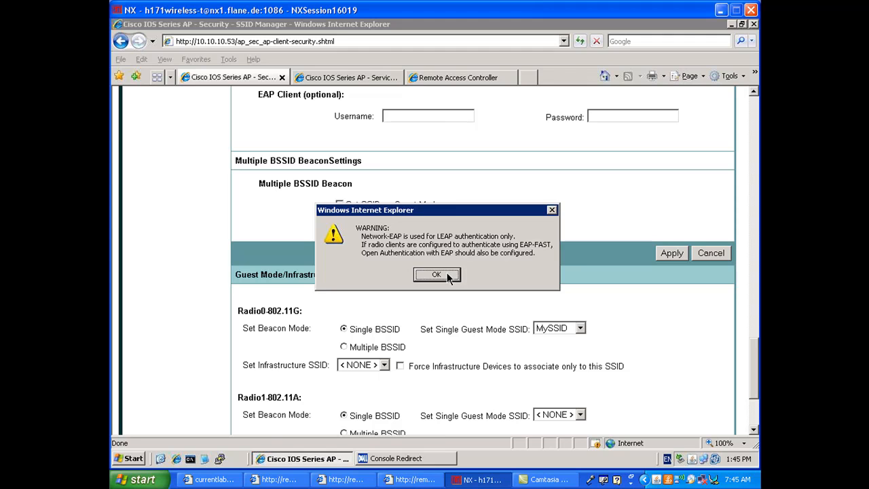
click(436, 274)
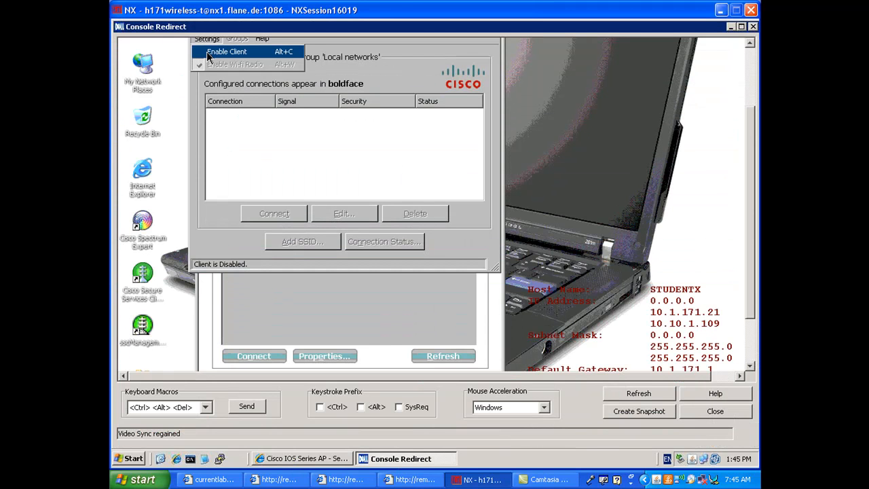
Enable the client so MySSID starts associating via WPA2-Enterprise.
click(227, 51)
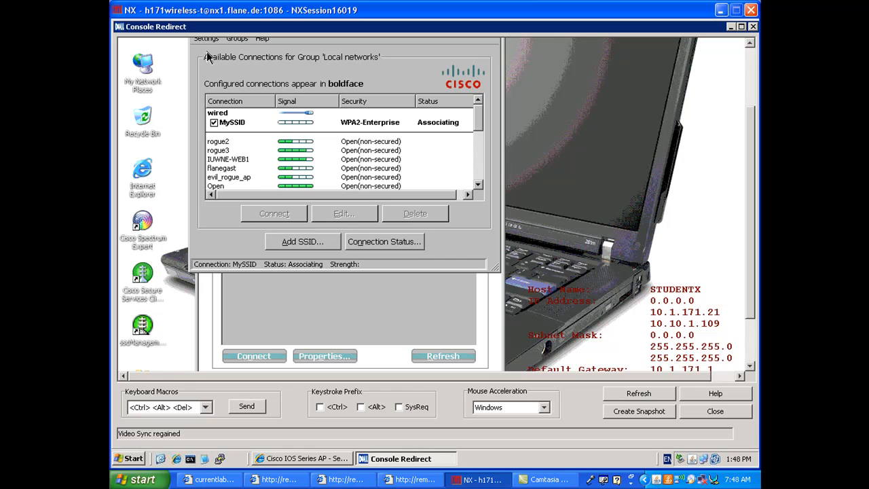
mouse_move(204, 44)
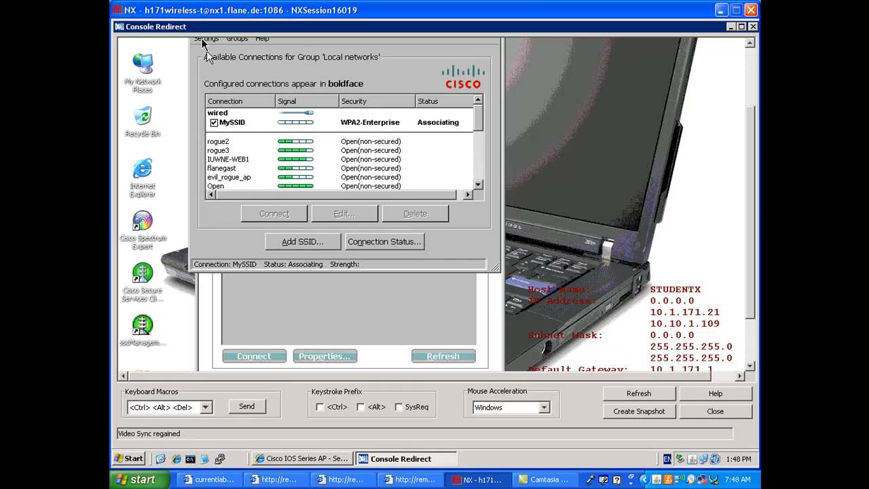
click(207, 38)
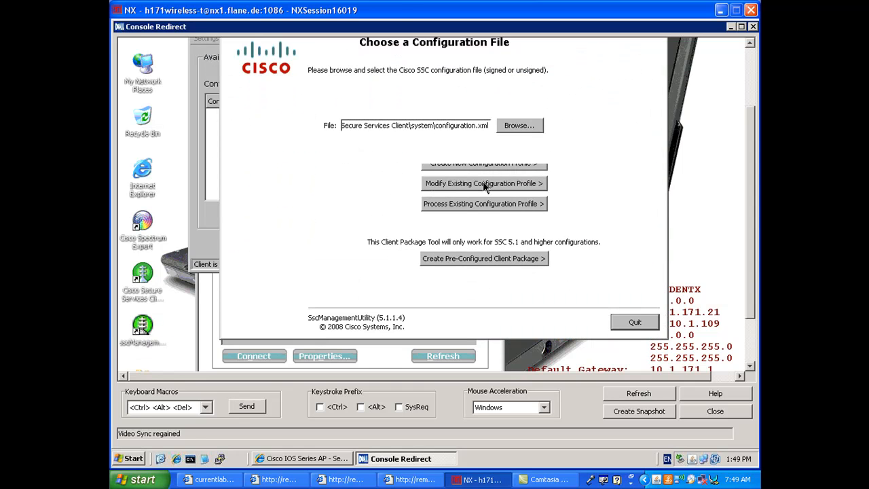
Reopen configuration.xml for modification and keep MySSID's network, connection and user settings.
click(483, 183)
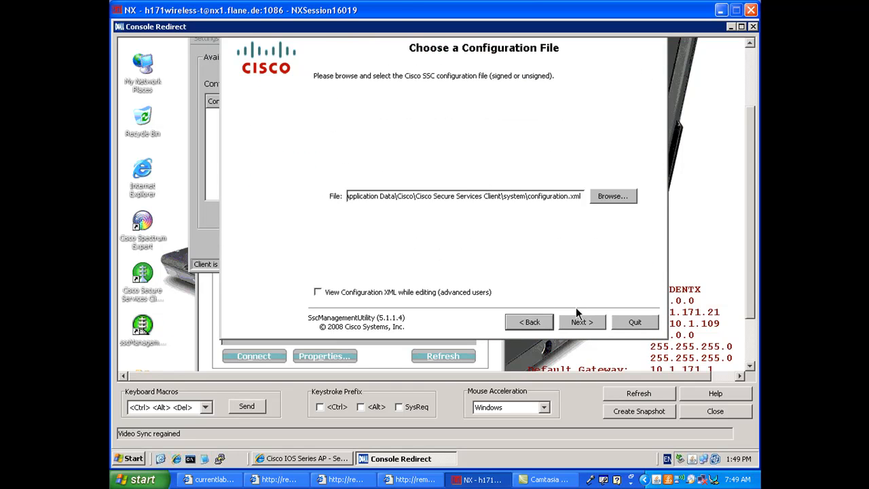
click(582, 321)
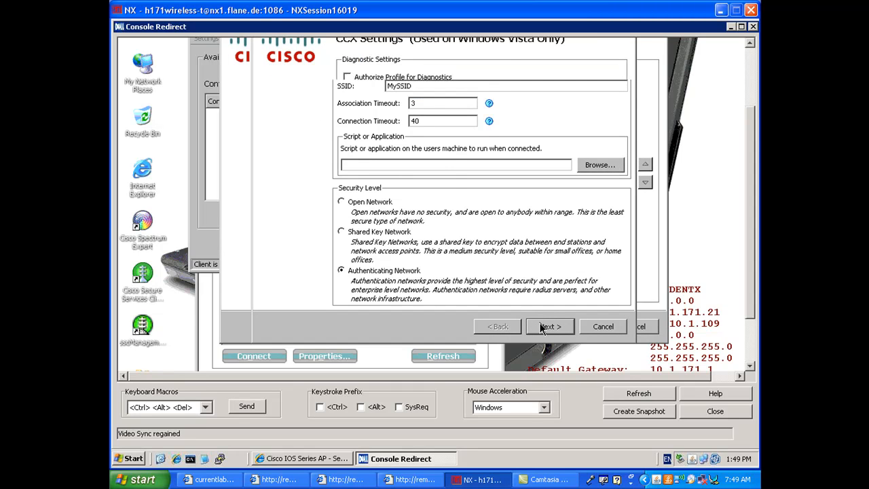
click(549, 327)
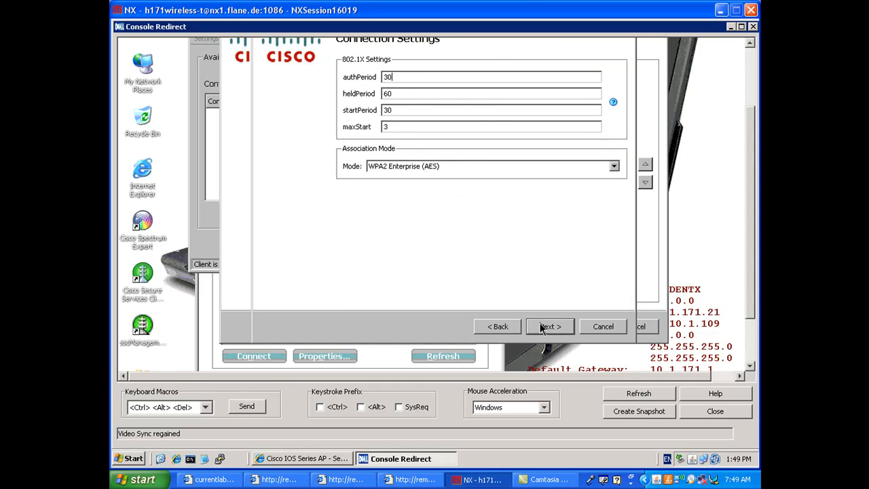
click(549, 326)
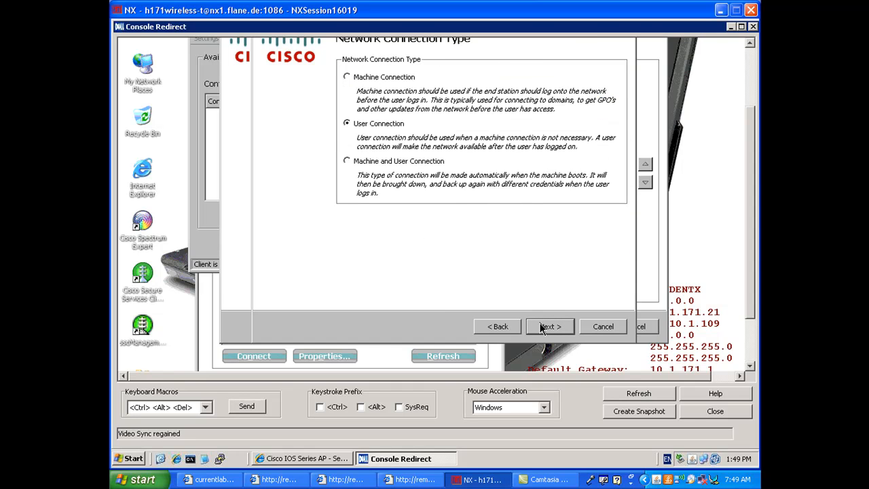
click(548, 326)
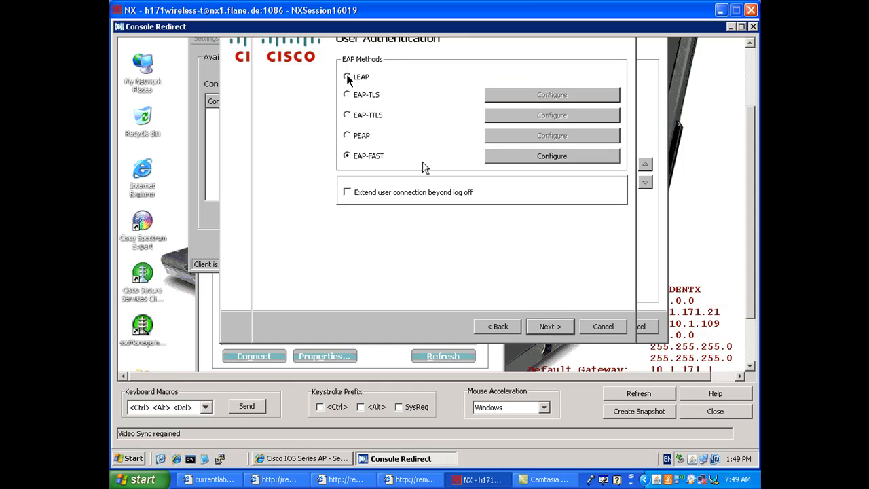
Switch MySSID's EAP method to LEAP with static credentials, save the profile and quit the utility.
click(347, 77)
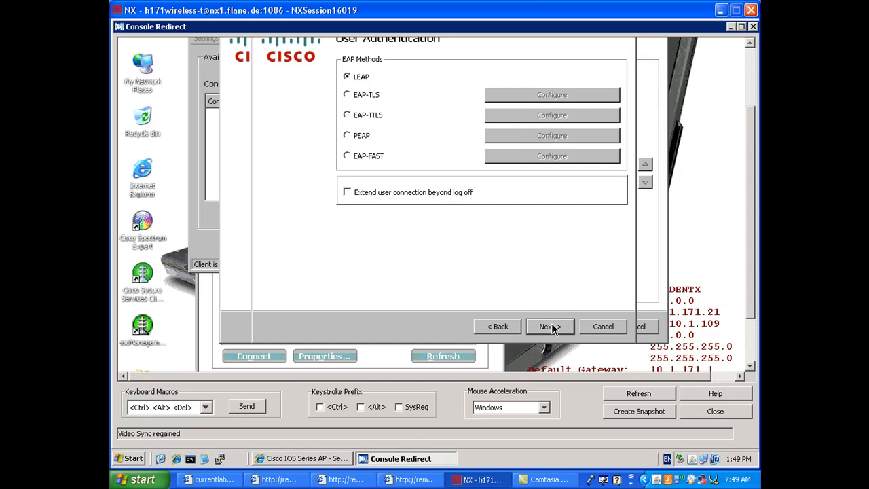
click(545, 326)
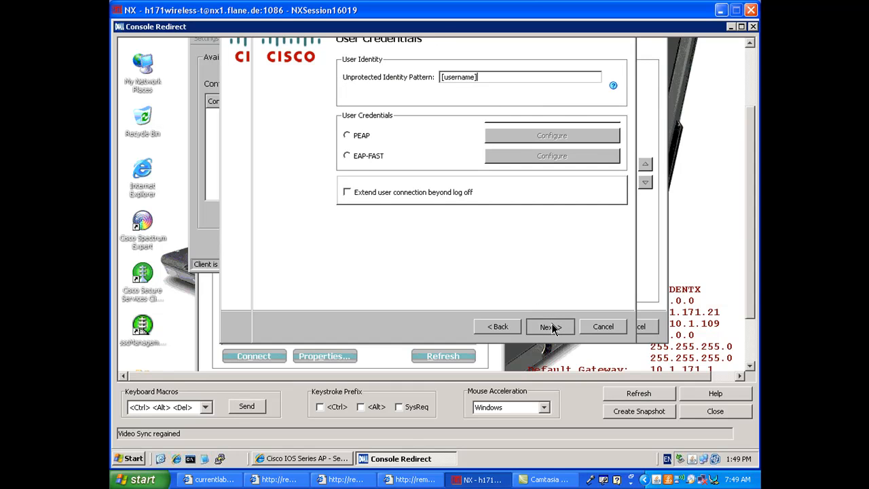
click(549, 327)
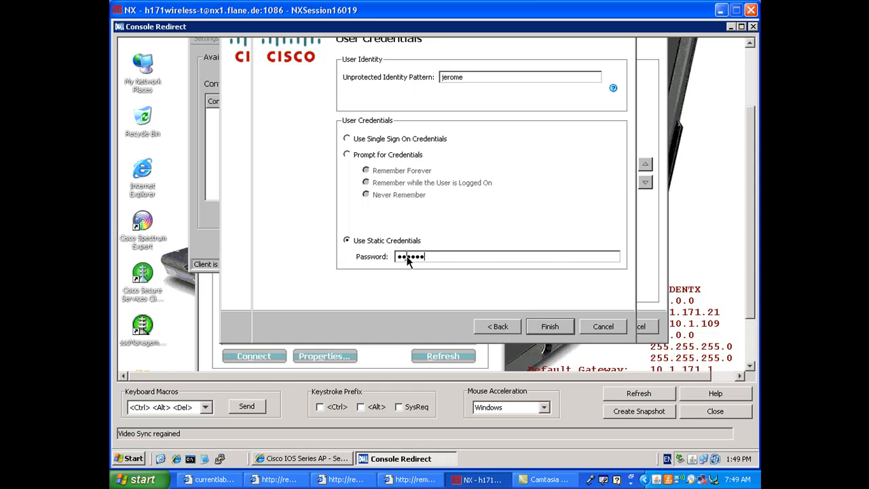
click(549, 326)
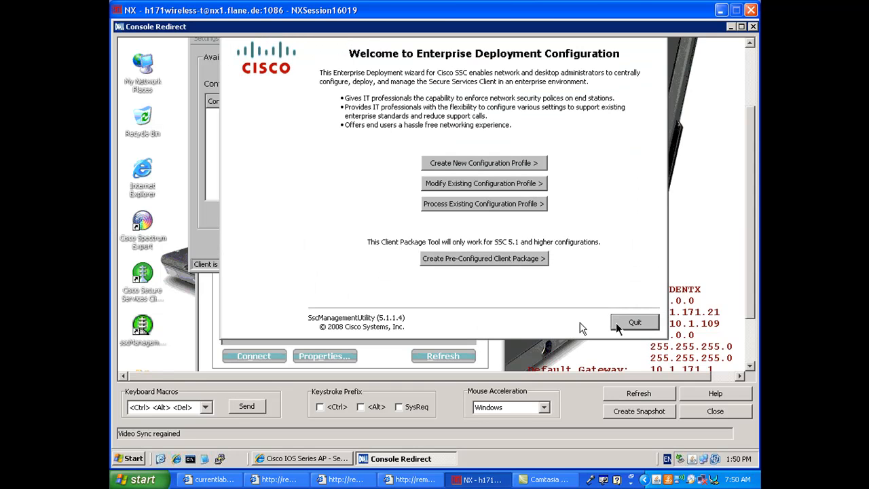
click(634, 322)
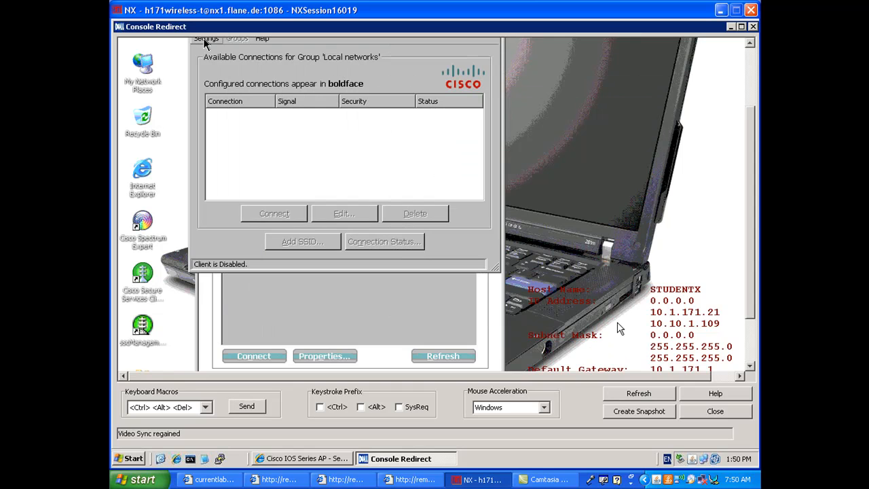
Enable the client from Settings so it reloads MySSID, then revisit the Settings menu.
click(206, 38)
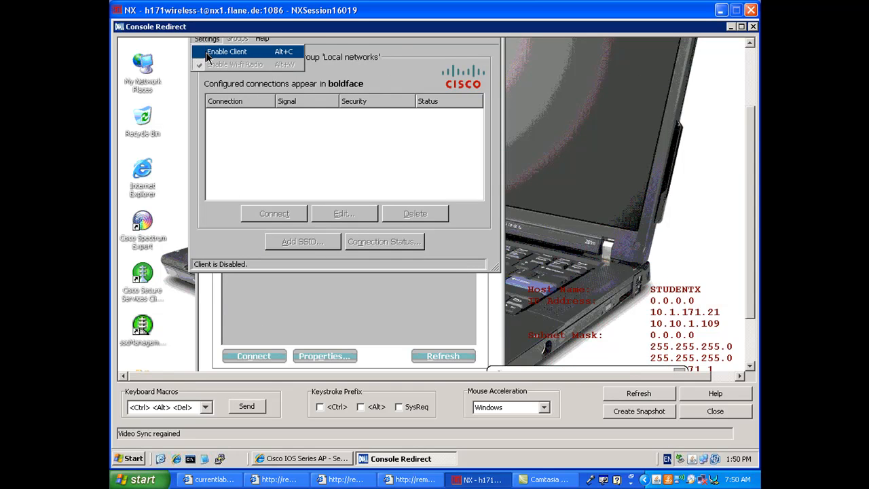
click(226, 52)
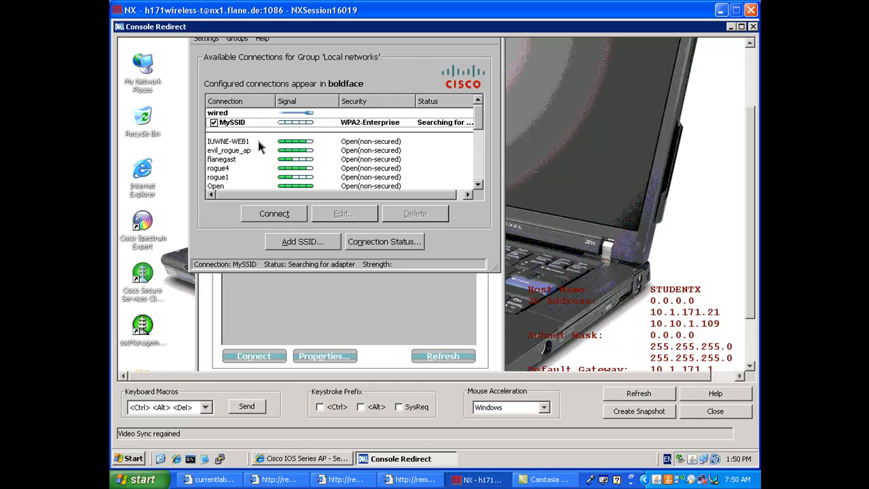
click(207, 38)
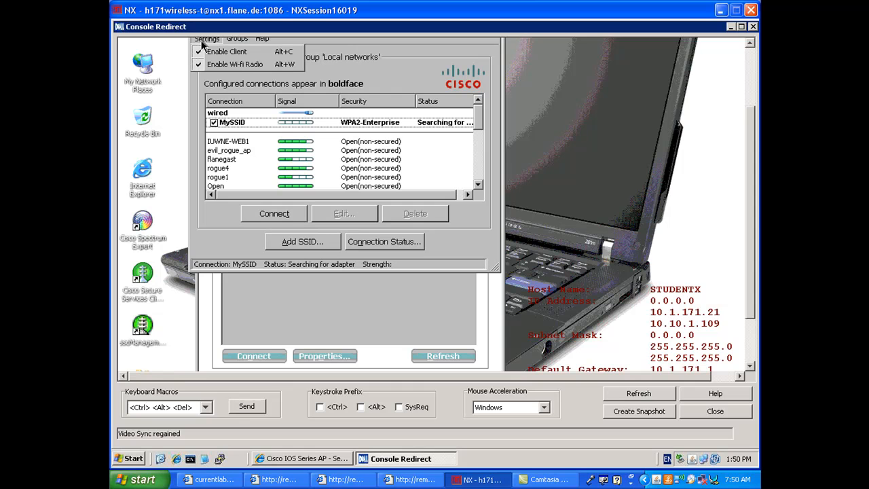
click(206, 38)
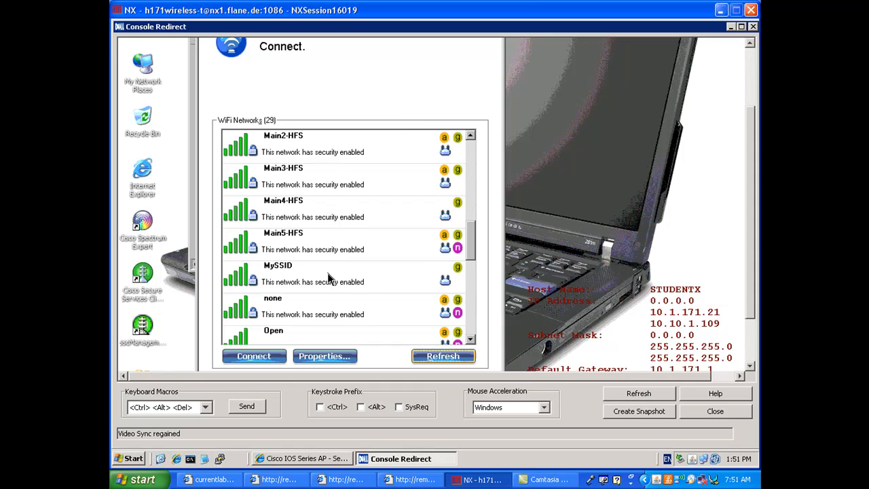
Start connecting to MySSID in Intel PROSet and continue through to its Security Settings.
click(324, 356)
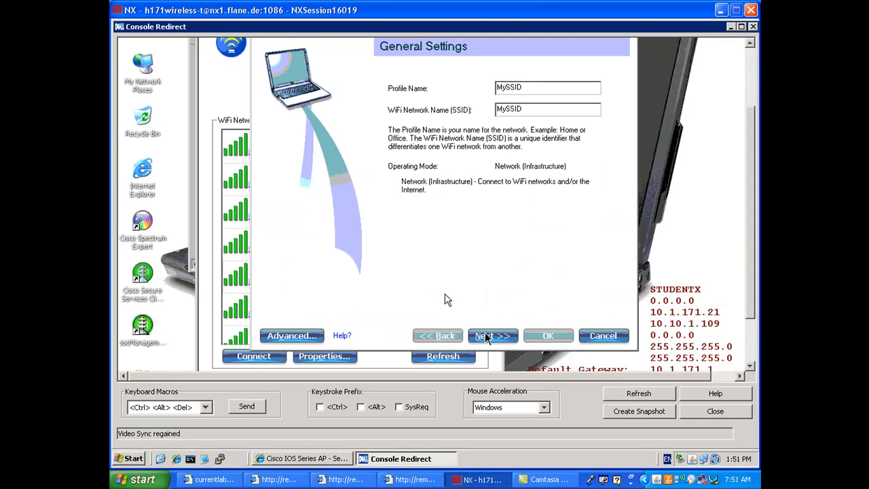
click(492, 335)
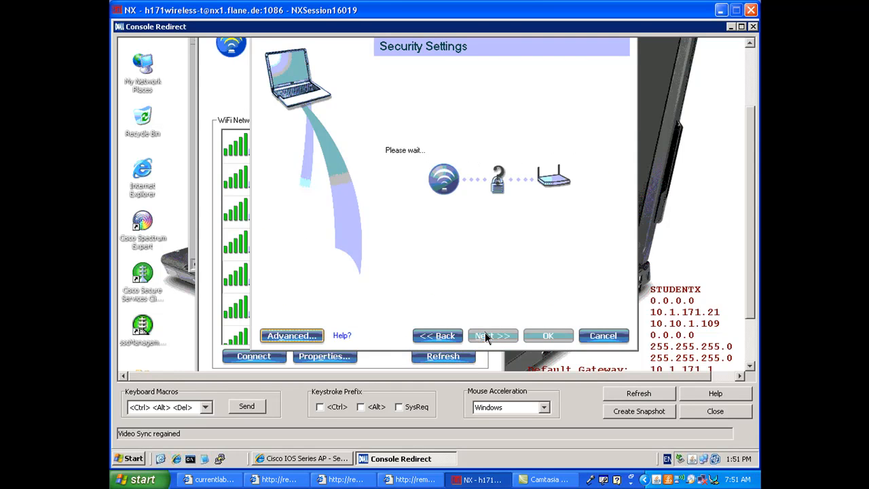
click(492, 336)
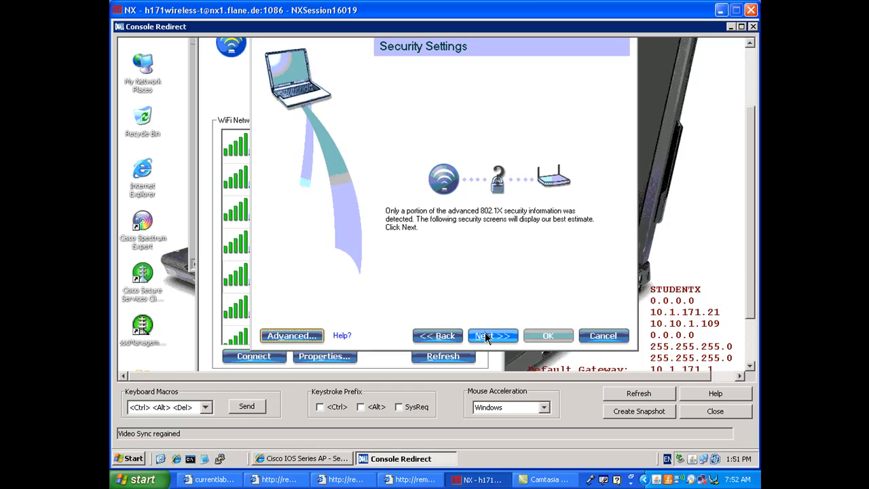
click(493, 335)
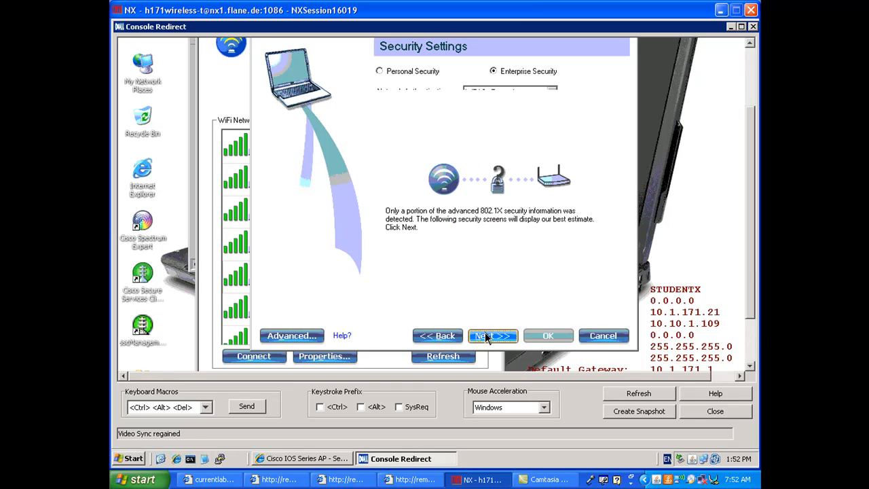
click(493, 335)
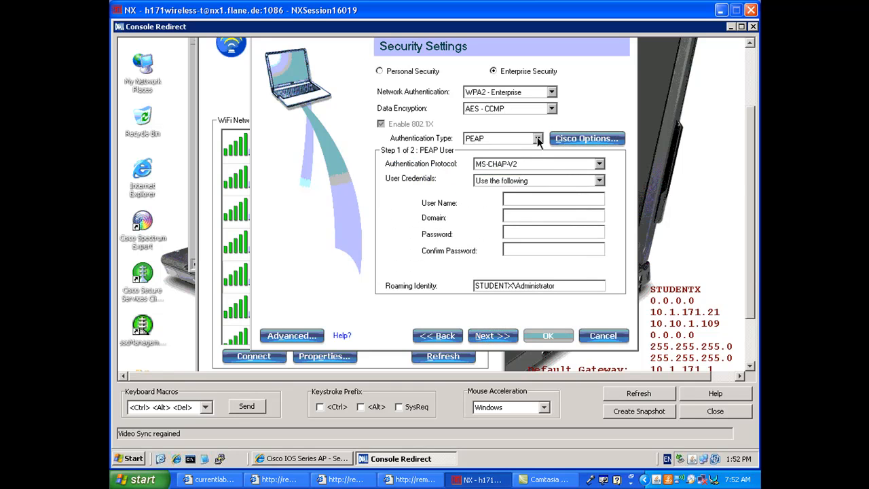
Set WPA2-Enterprise authentication to LEAP with fixed user name jerome and its password.
click(537, 139)
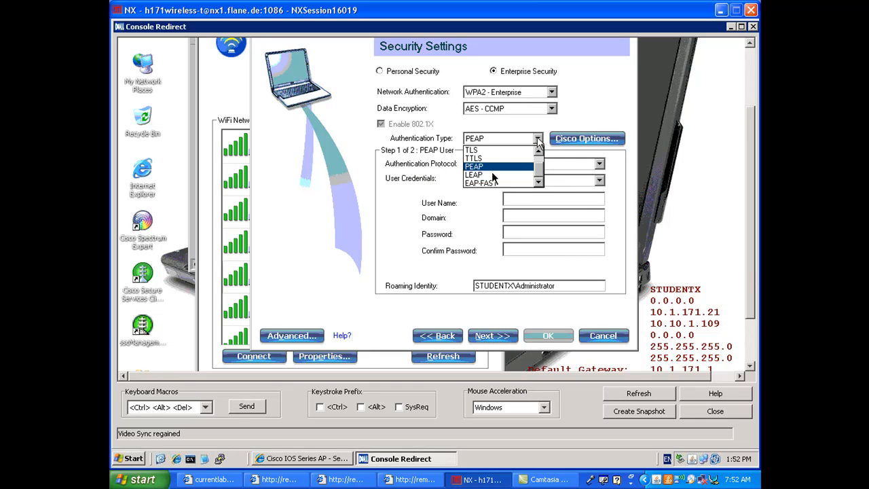
mouse_move(494, 180)
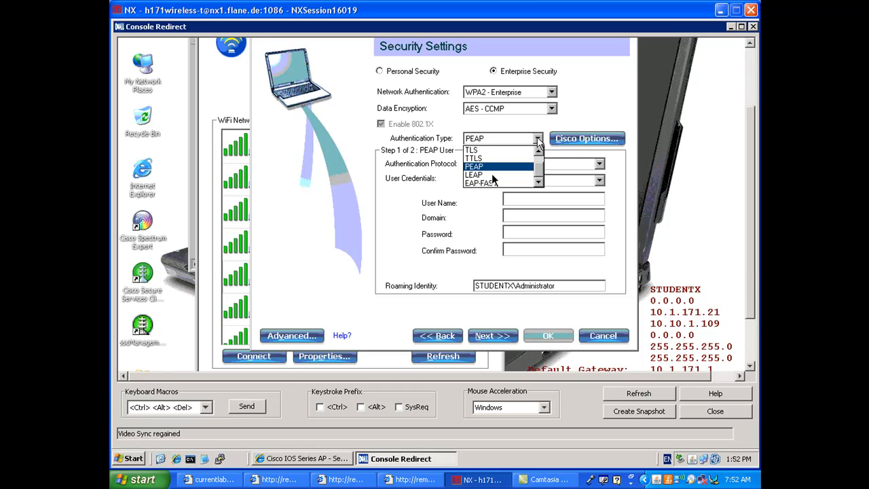
click(474, 175)
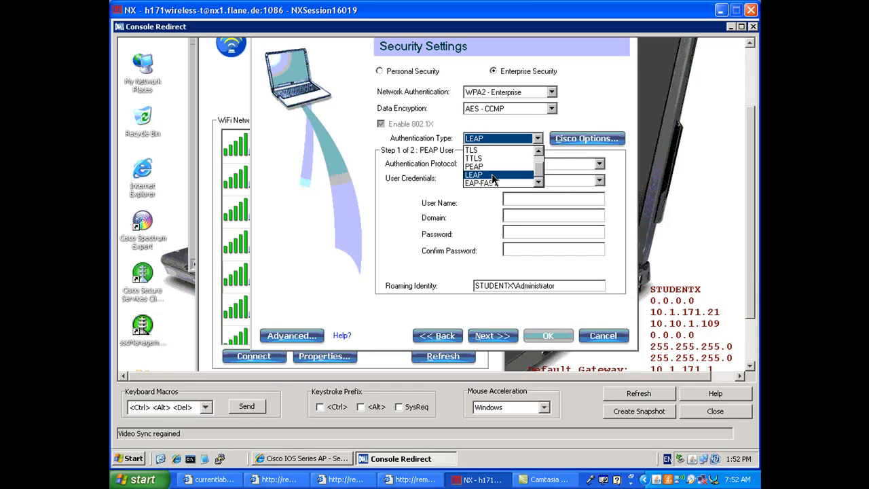
click(473, 174)
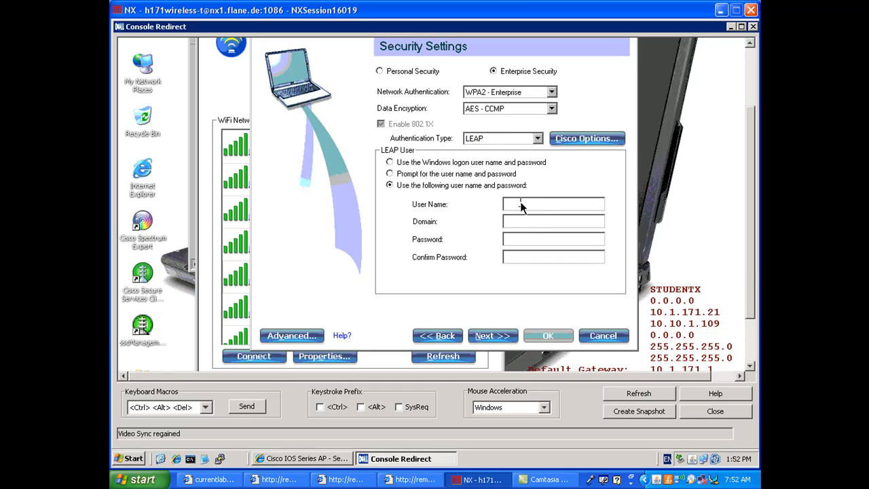
text(jerome)
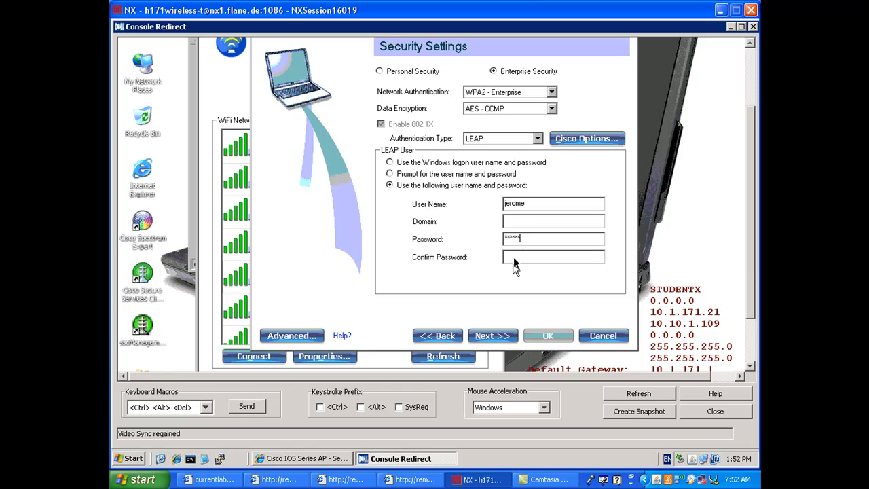
text(******)
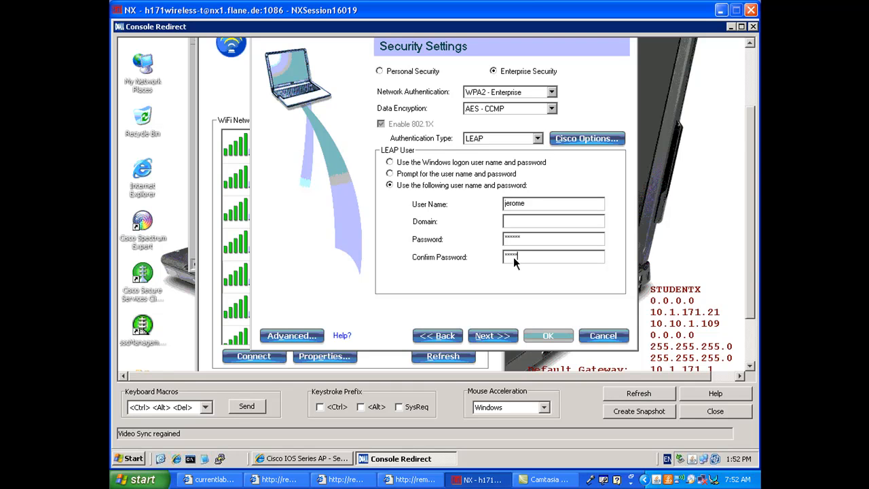
mouse_move(503, 343)
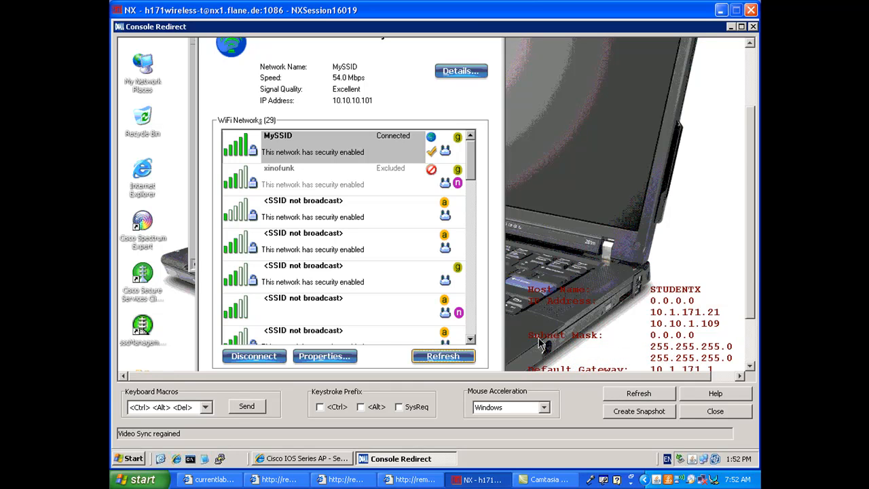
mouse_move(719, 168)
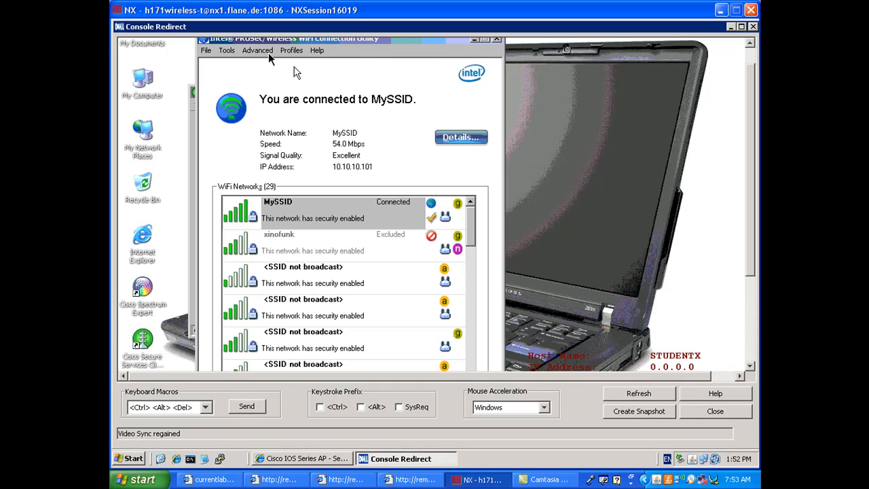
From the Advanced menu choose Use Windows to Manage WiFi.
click(258, 50)
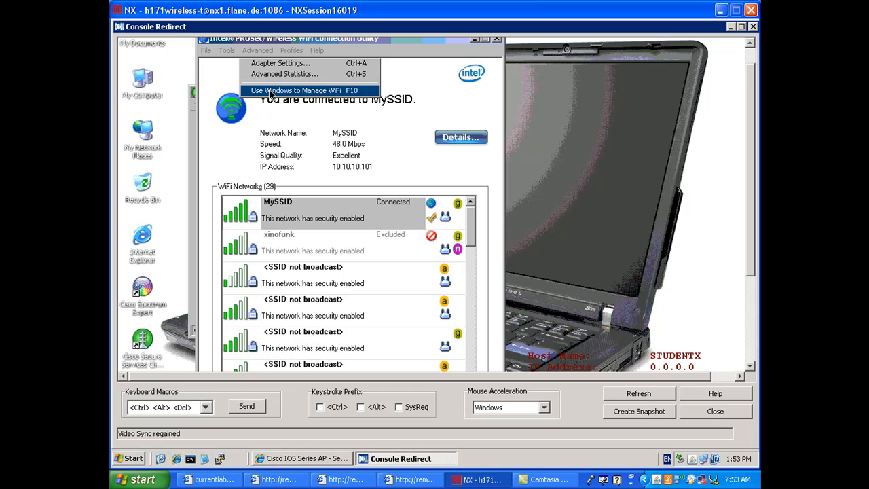
click(296, 91)
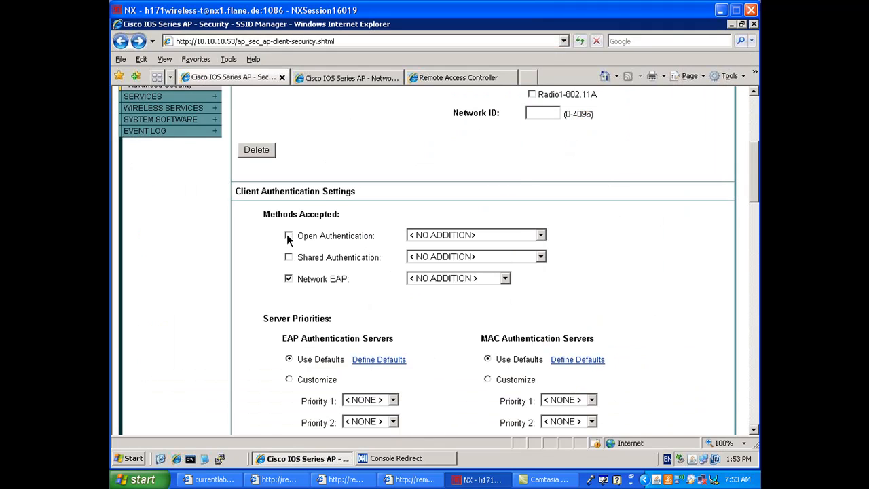
Set MySSID to Open Authentication with EAP instead of Network EAP and apply.
click(289, 235)
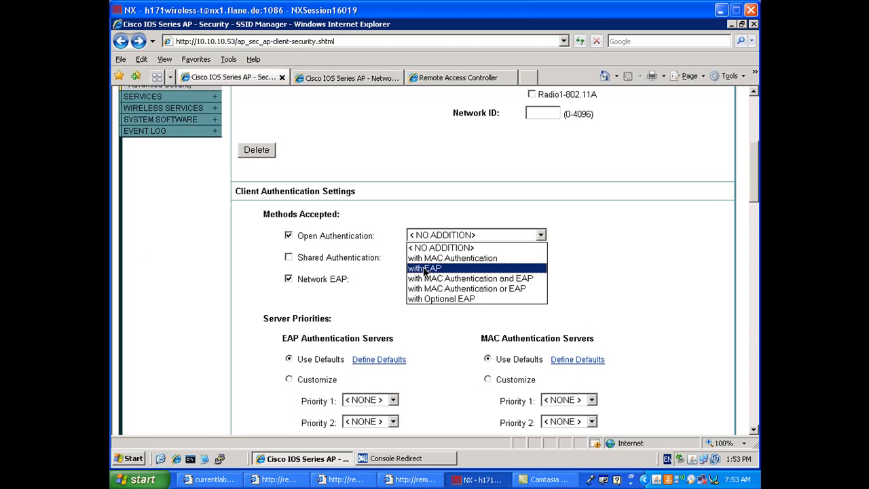
click(424, 268)
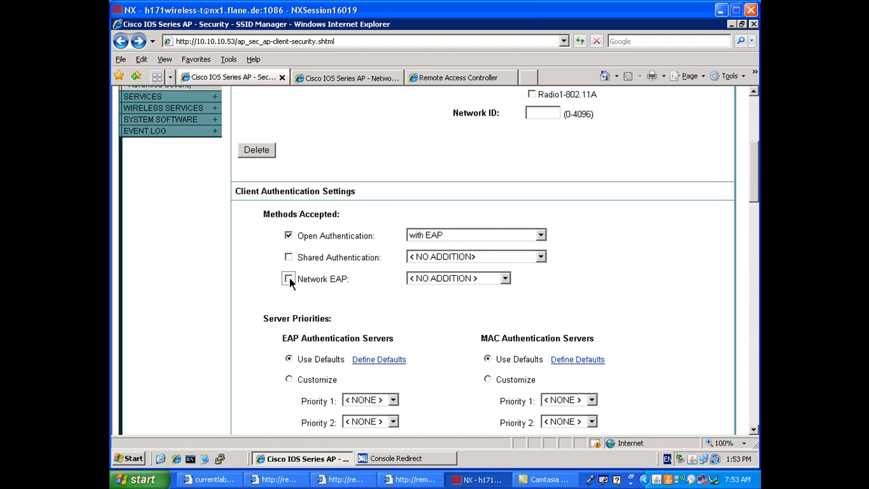
scroll(down, 3)
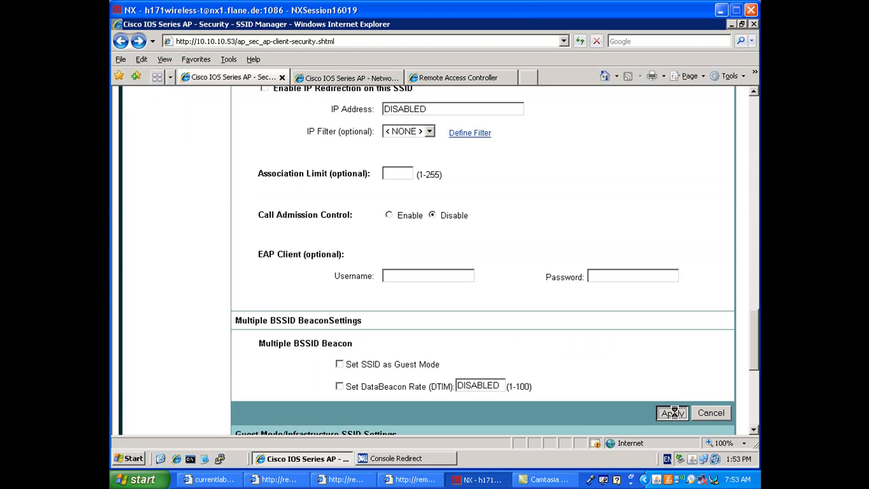
click(671, 413)
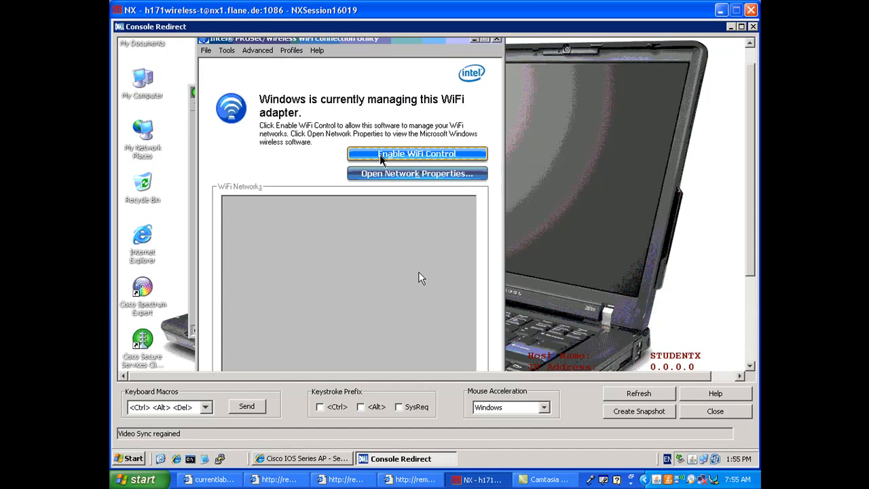
Give PROSet WiFi control again, see MySSID fail, and return adapter control via Advanced.
click(416, 154)
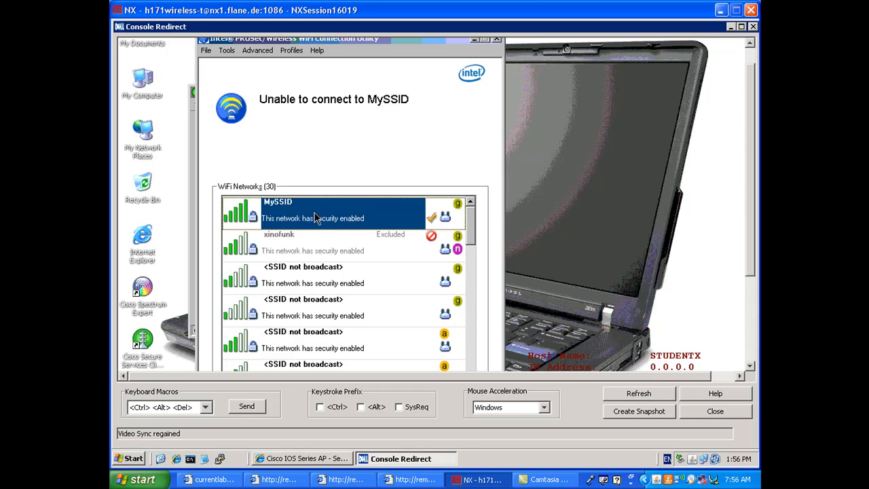
mouse_move(750, 345)
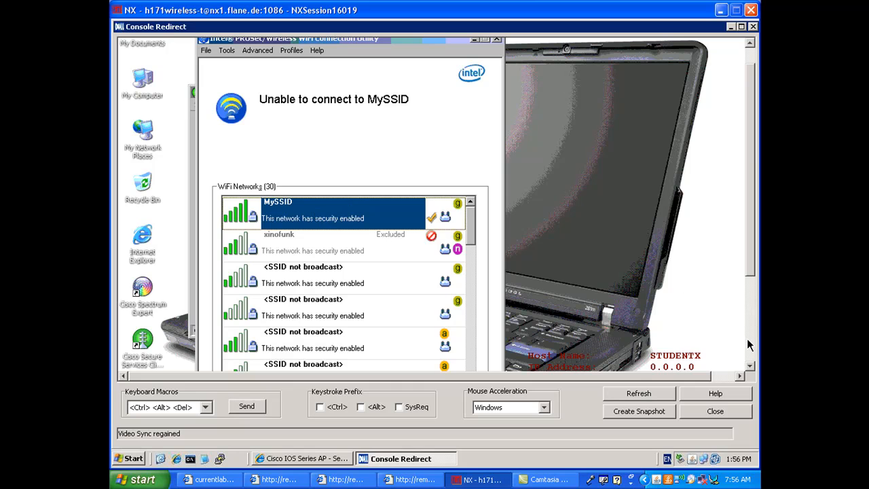
mouse_move(455, 161)
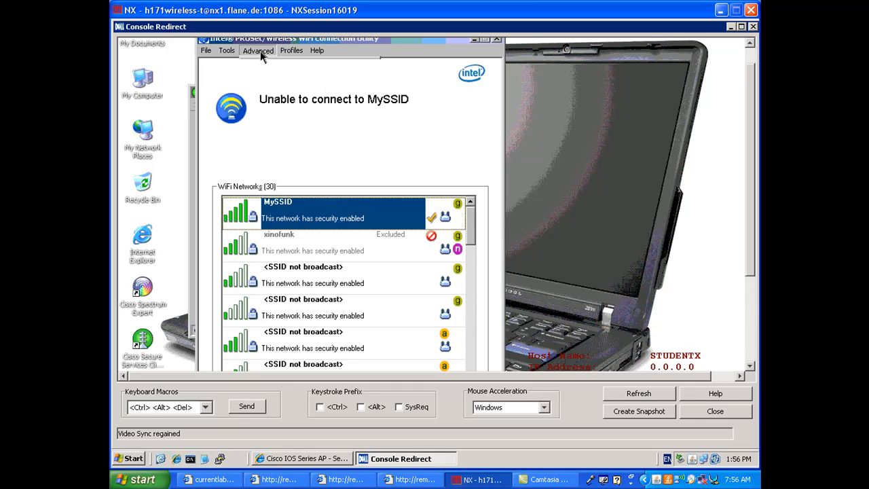
click(257, 50)
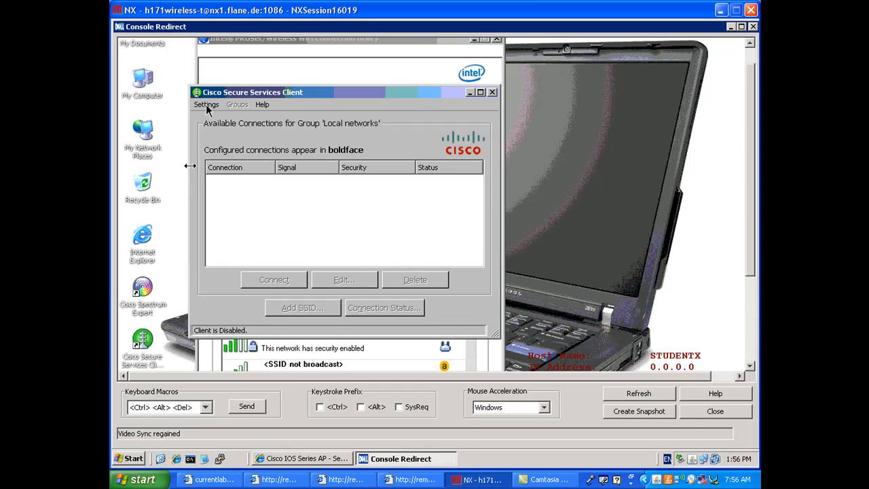
Enable the Cisco client, connect to MySSID and show its WPA2-Enterprise LEAP status with IP 10.10.10.101.
click(206, 104)
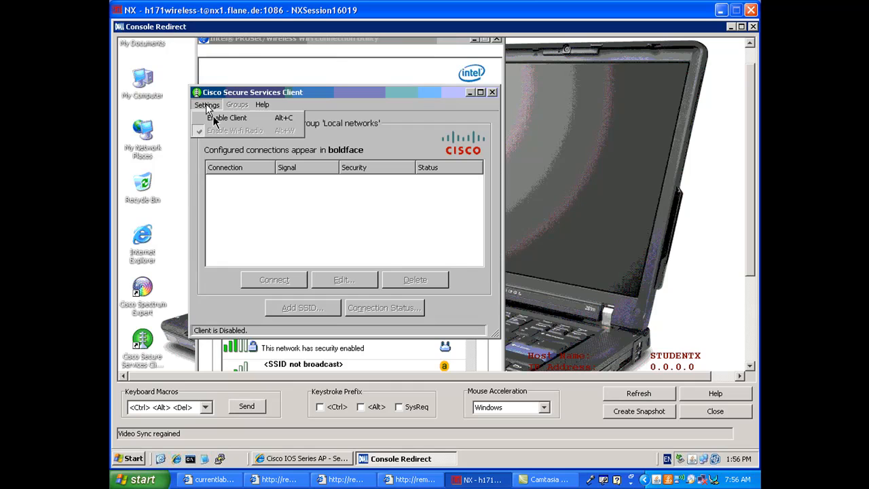
click(207, 104)
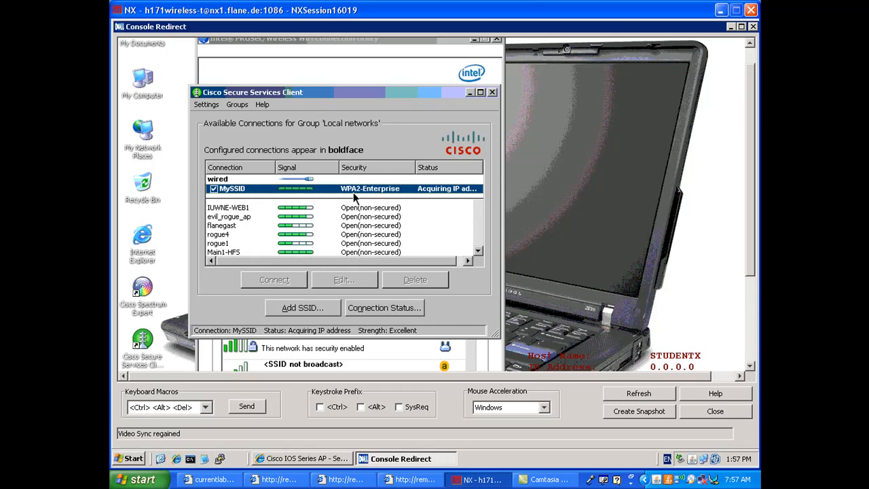
click(384, 308)
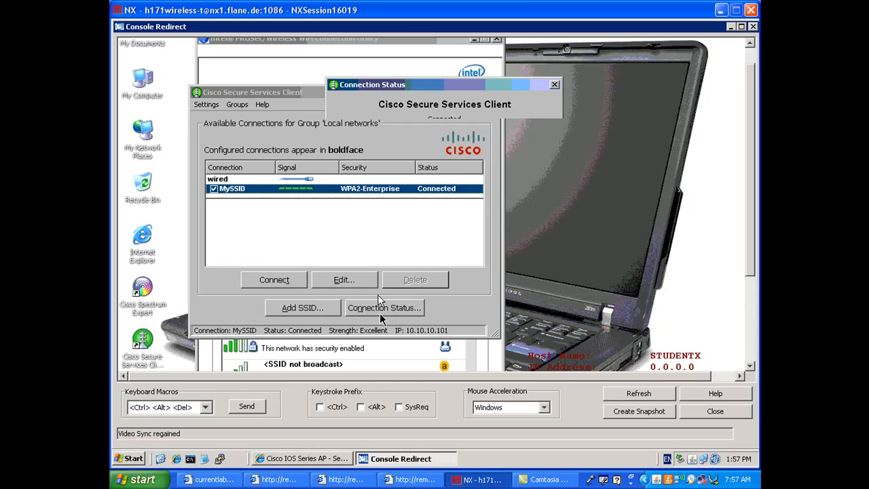
click(384, 308)
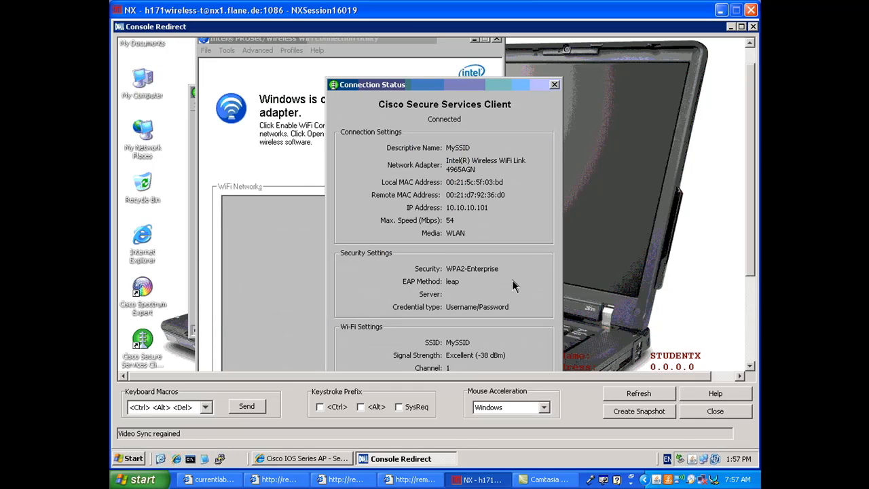
mouse_move(460, 285)
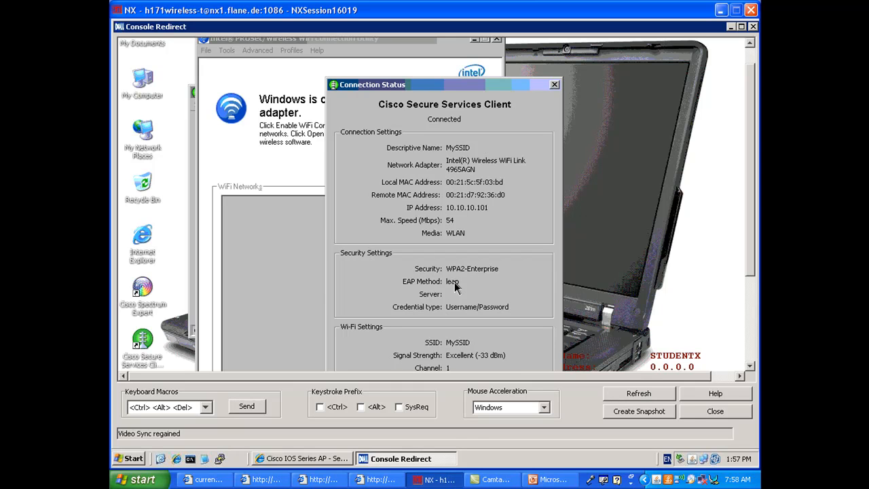
mouse_move(495, 353)
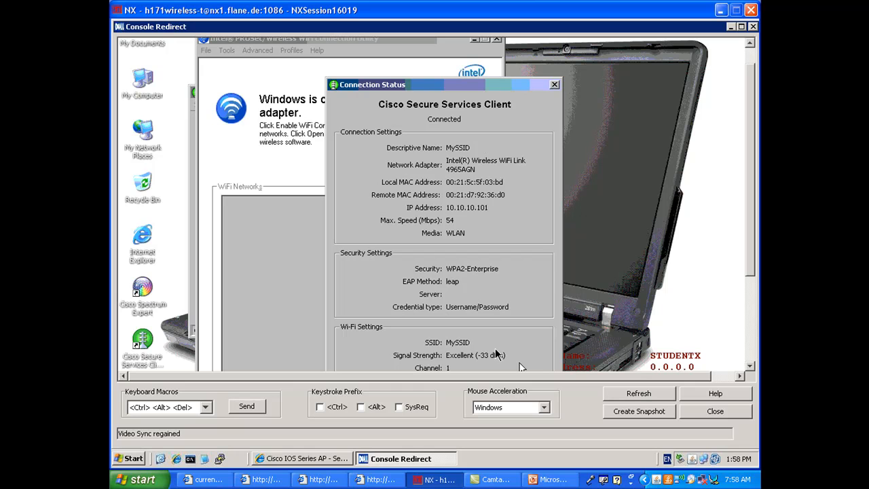
mouse_move(549, 480)
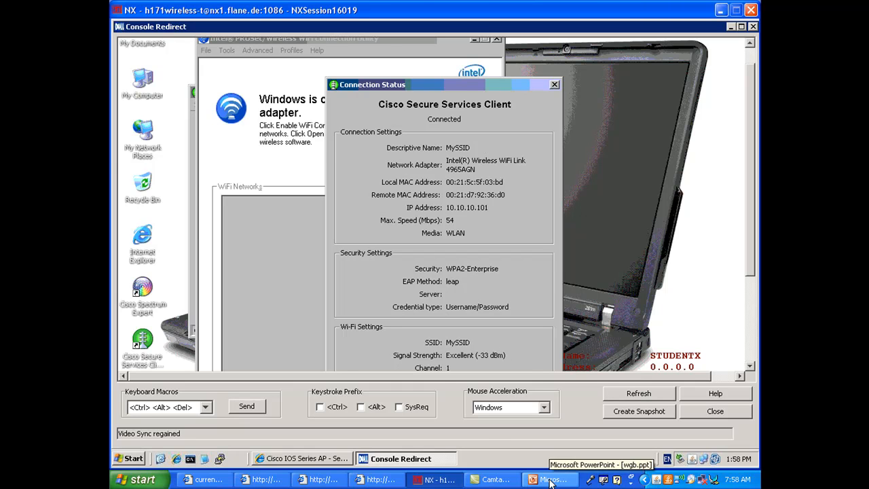
Show the IOS Radio links slide, highlighting Network EAP and Open with EAP for non-Cisco clients.
click(550, 479)
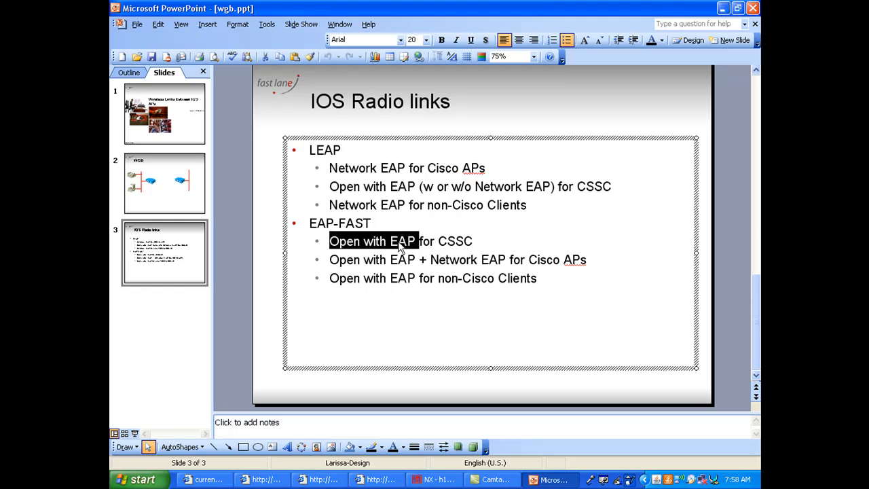
click(401, 241)
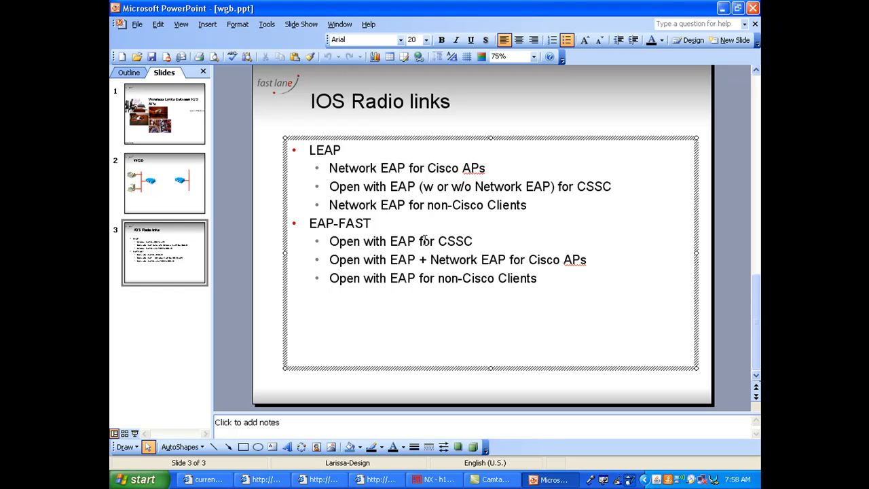
double_click(366, 205)
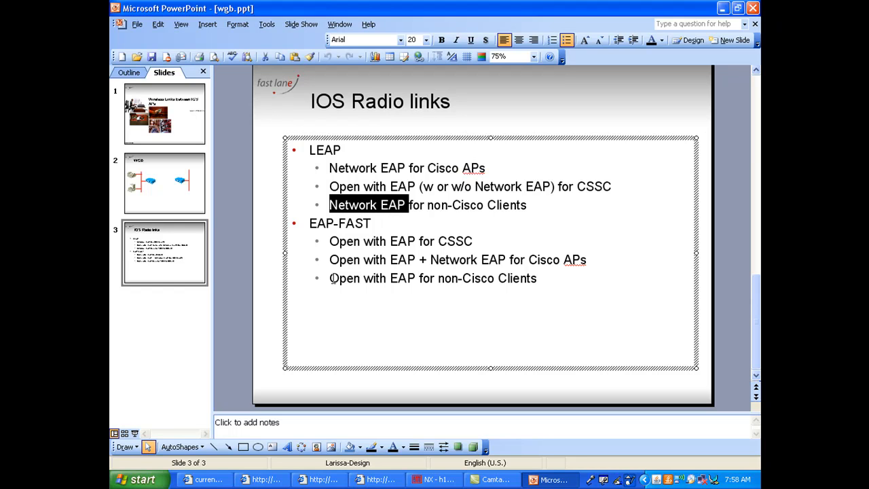
double_click(372, 279)
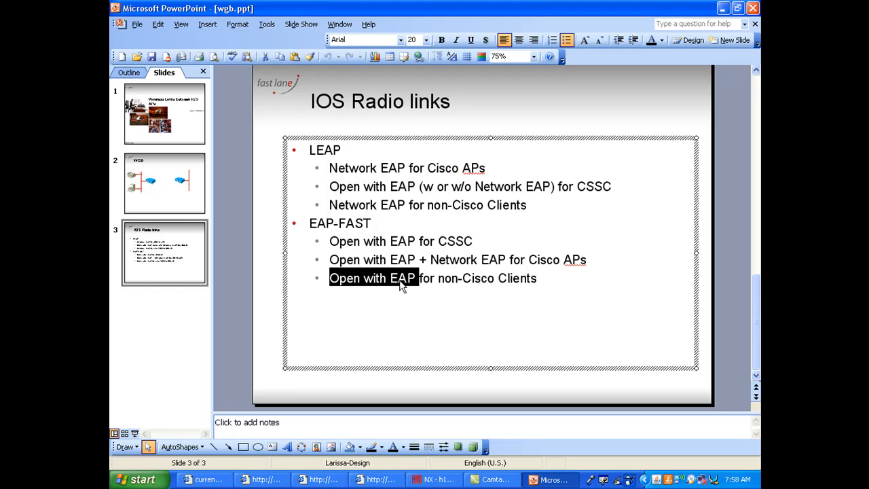
click(270, 307)
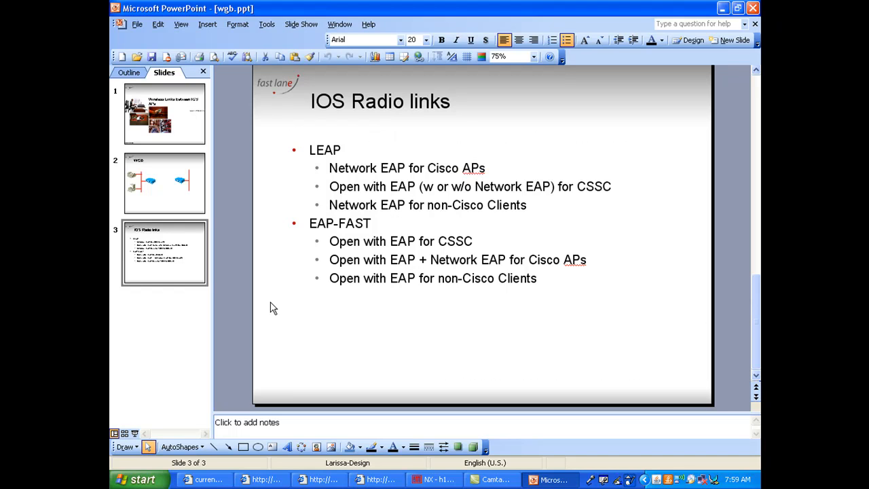